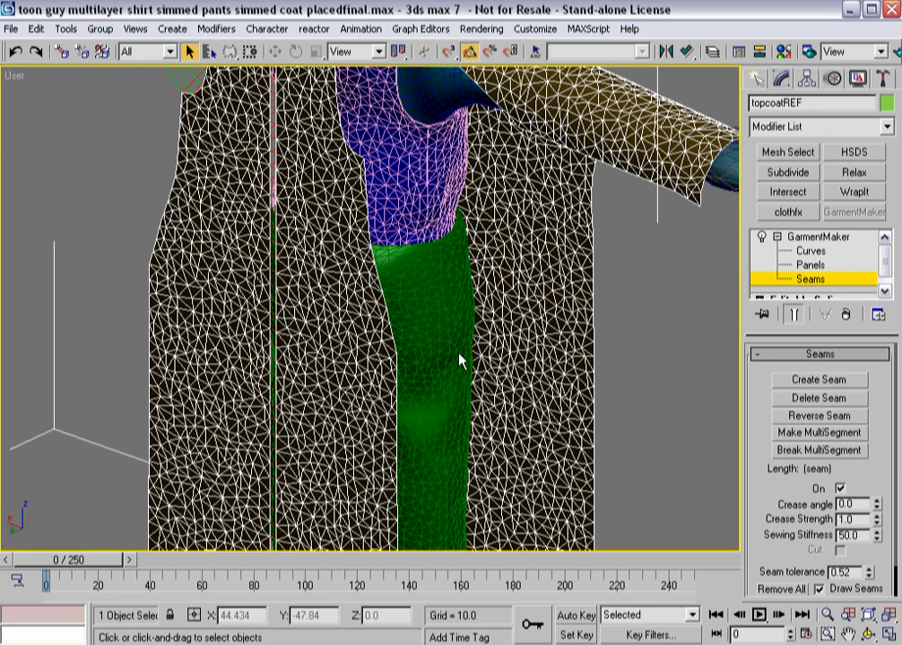
Inspect the coat's seams and select the shoulder seam segments at the Seams level.
{"action": "left_click_drag", "start_coordinate": [457, 358], "coordinate": [376, 385]}
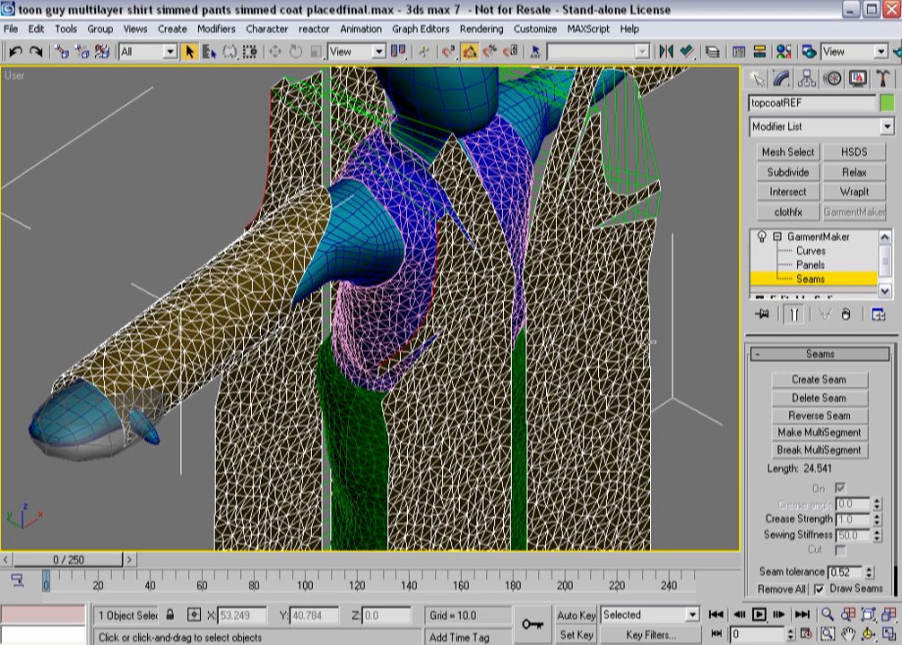
{"action": "mouse_move", "coordinate": [333, 272]}
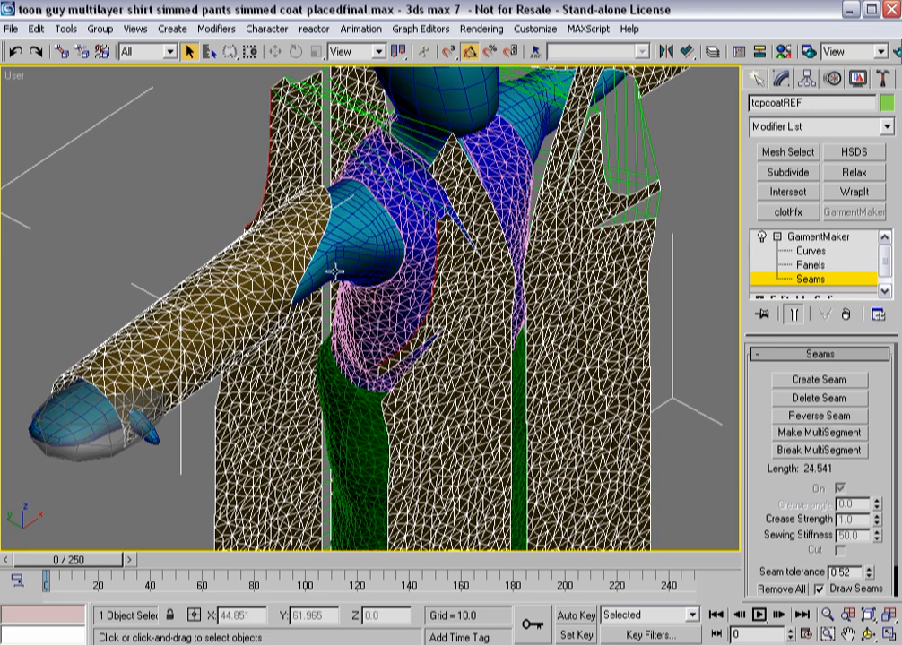
{"action": "left_click", "coordinate": [817, 380]}
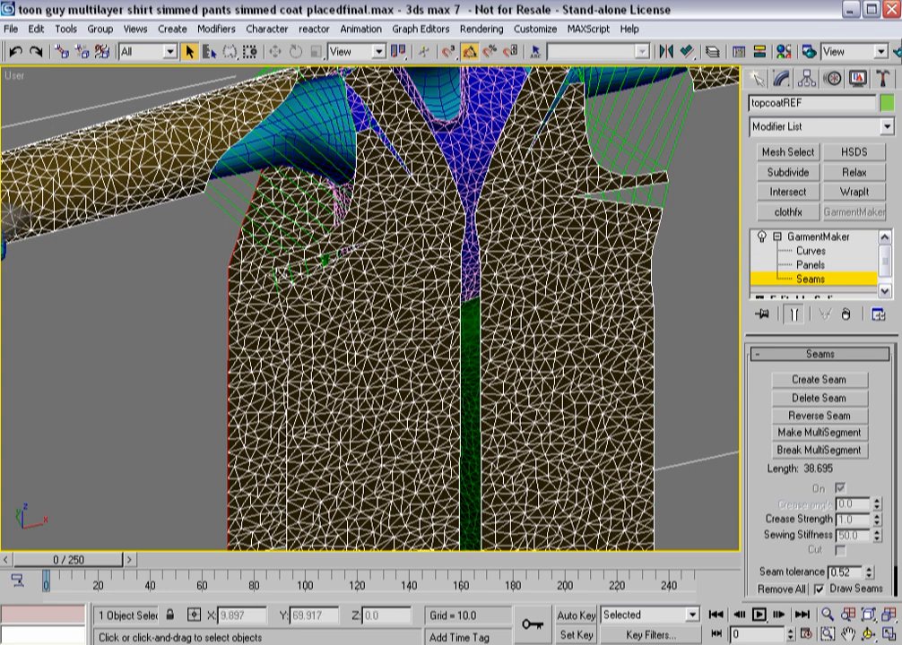
{"action": "left_click", "coordinate": [285, 332]}
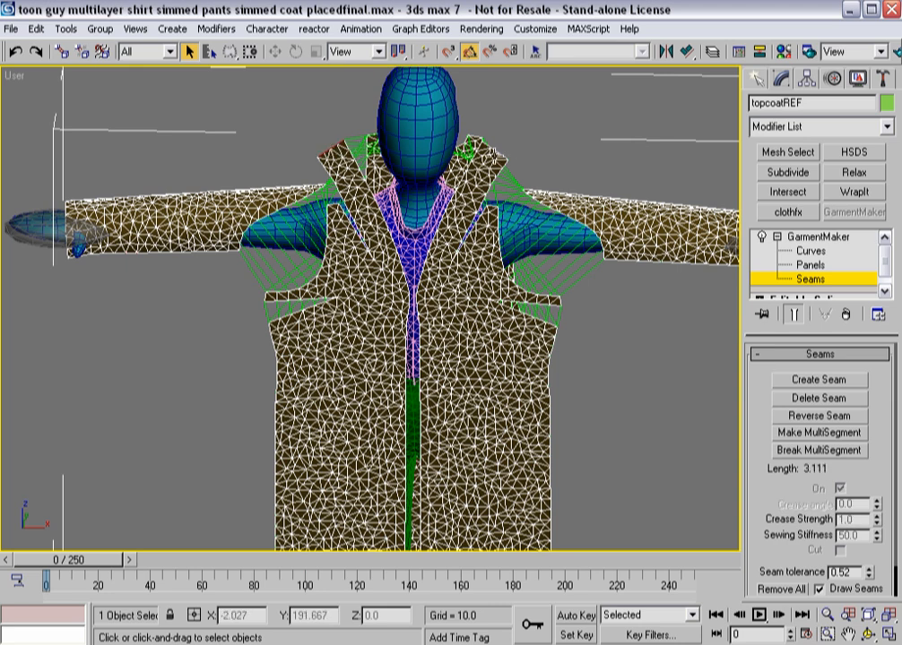
{"action": "left_click", "coordinate": [818, 380]}
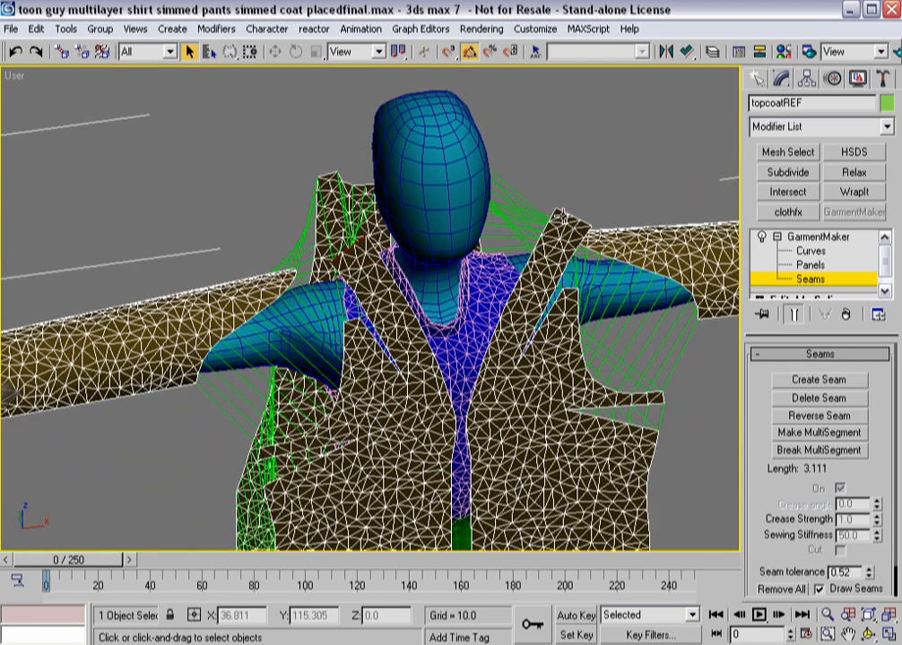
Delete the selected shoulder seam and pick the panel edges to be sewn next.
{"action": "left_click", "coordinate": [818, 380]}
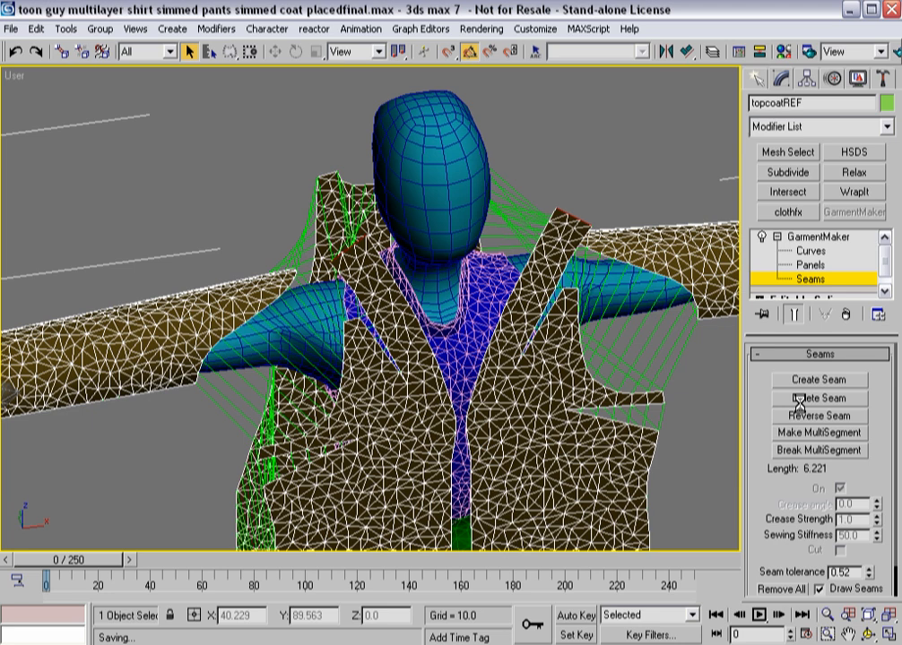
{"action": "mouse_move", "coordinate": [785, 445]}
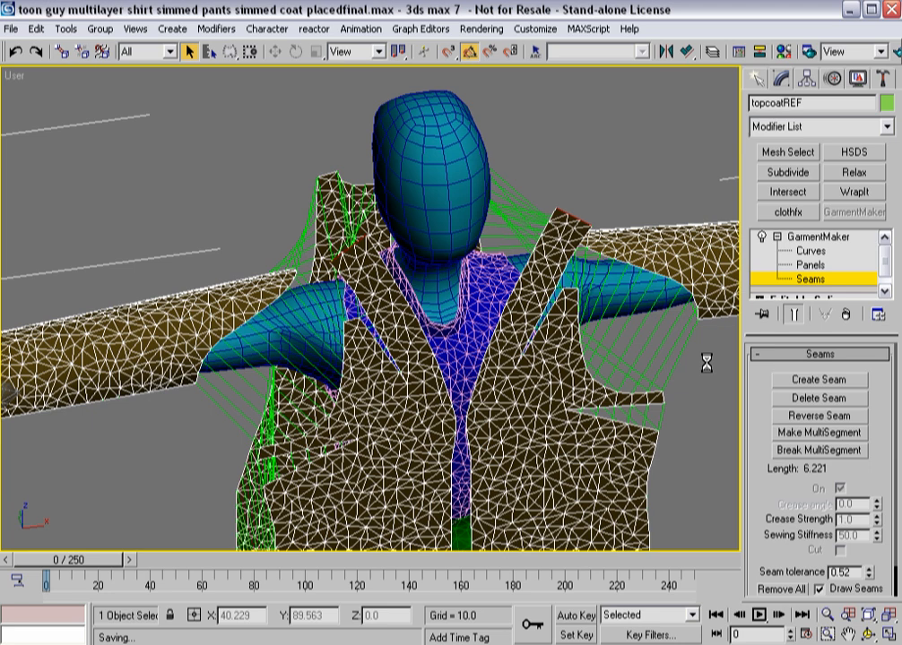
{"action": "left_click", "coordinate": [818, 380]}
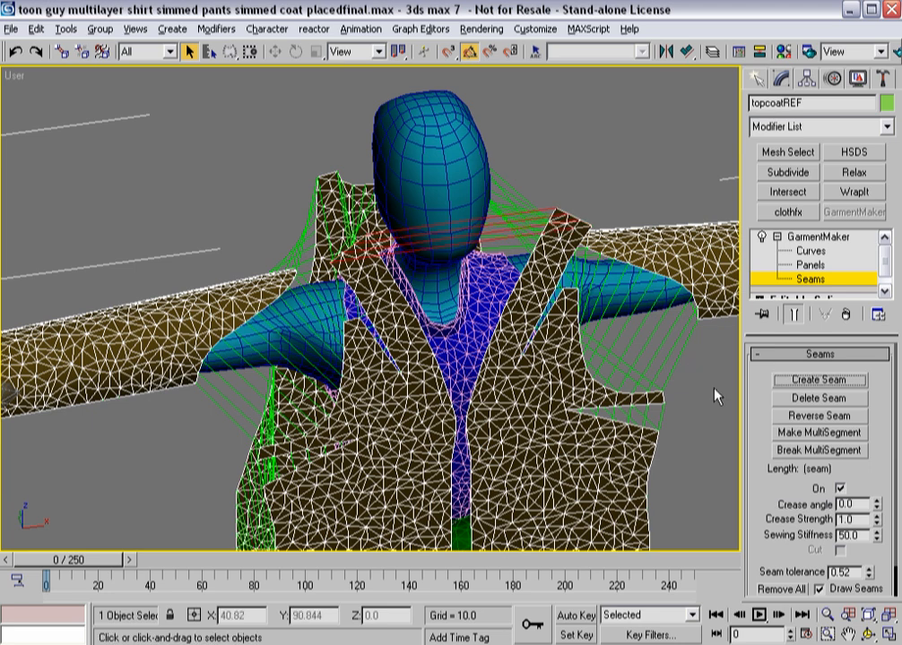
Create a new seam joining the coat's shoulder edge to the sleeve edge.
{"action": "left_click", "coordinate": [842, 488]}
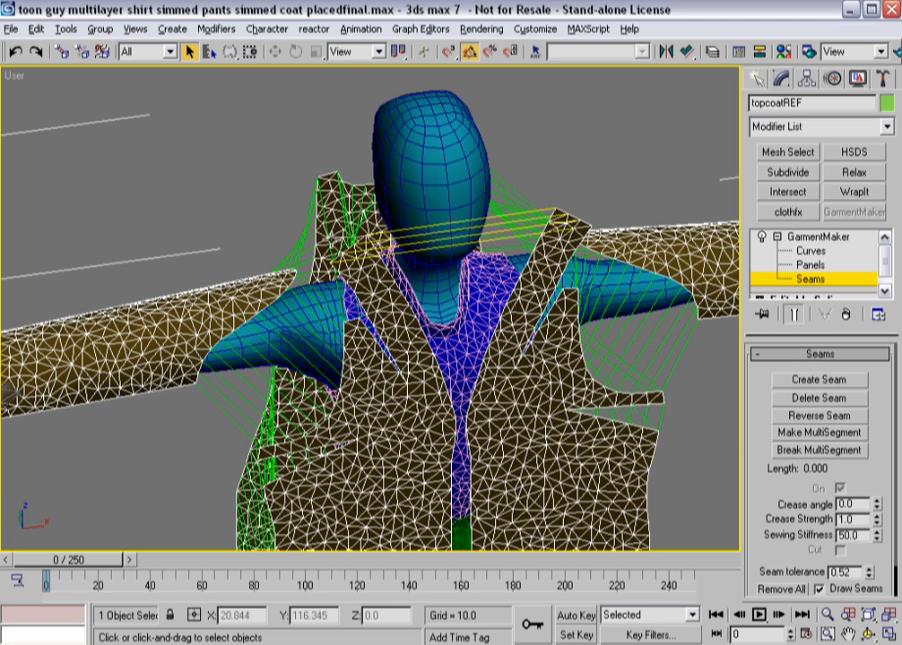
{"action": "mouse_move", "coordinate": [434, 151]}
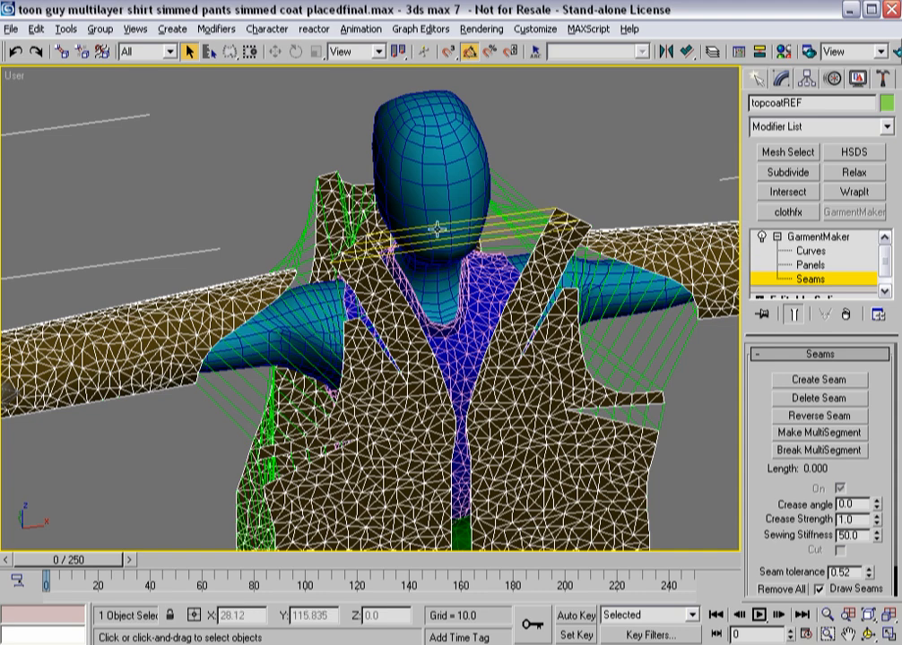
{"action": "mouse_move", "coordinate": [466, 226]}
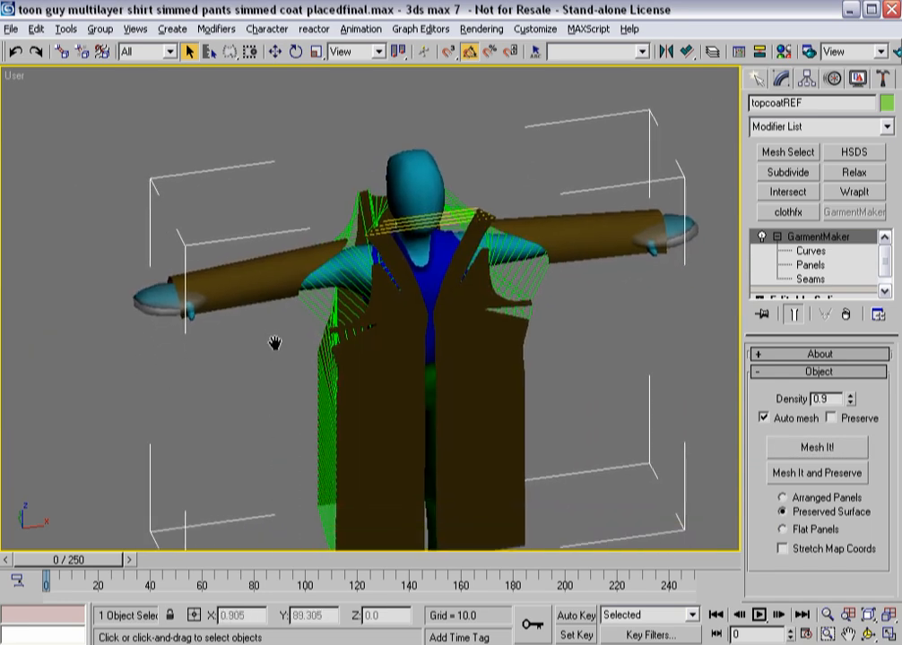
Save the scene as a new file version with the name ending in 'placedfinal2'.
{"action": "left_click_drag", "start_coordinate": [276, 344], "coordinate": [330, 366]}
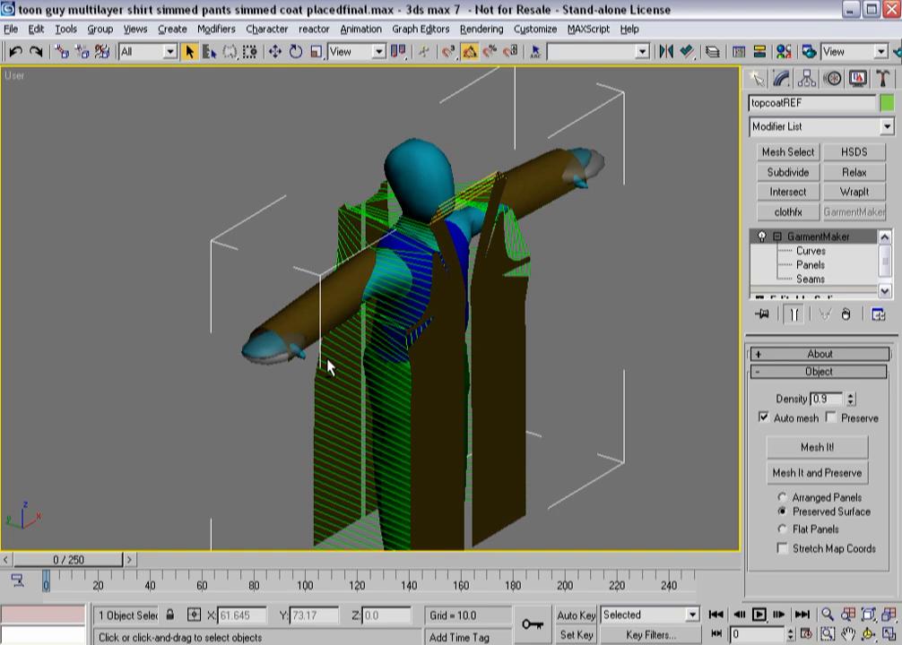
{"action": "left_click", "coordinate": [11, 29]}
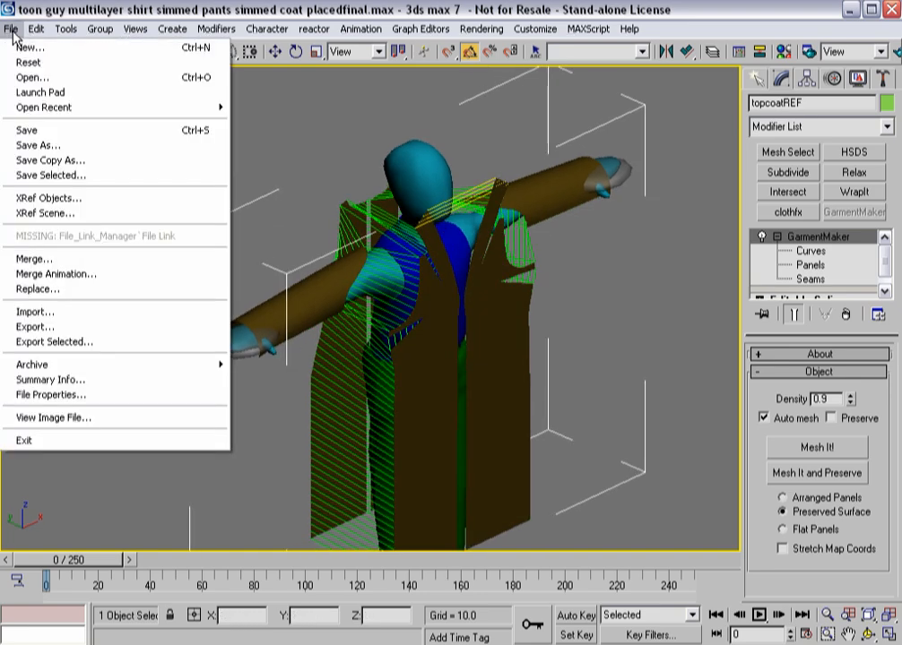
{"action": "mouse_move", "coordinate": [38, 145]}
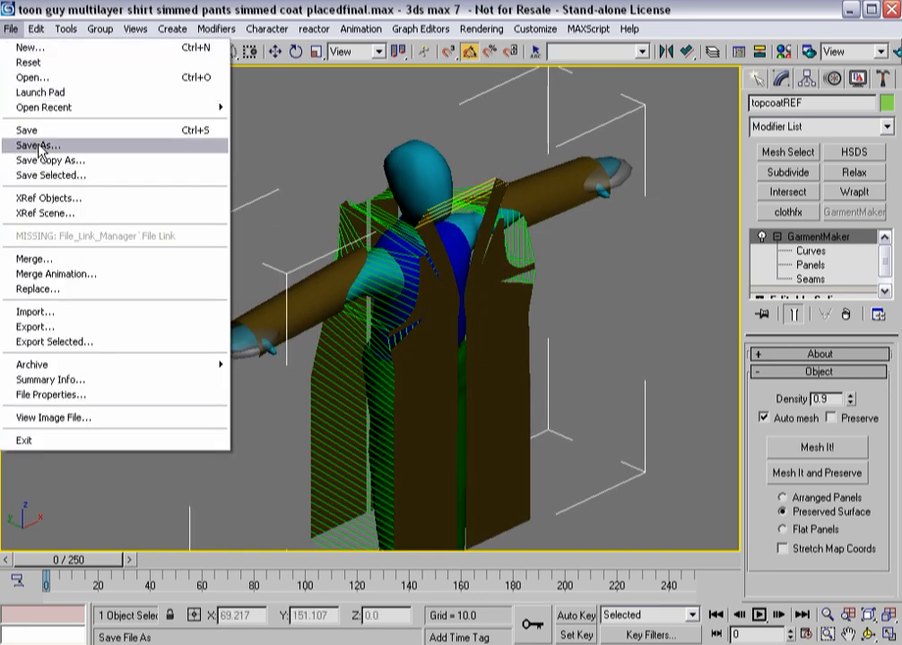
{"action": "left_click", "coordinate": [36, 146]}
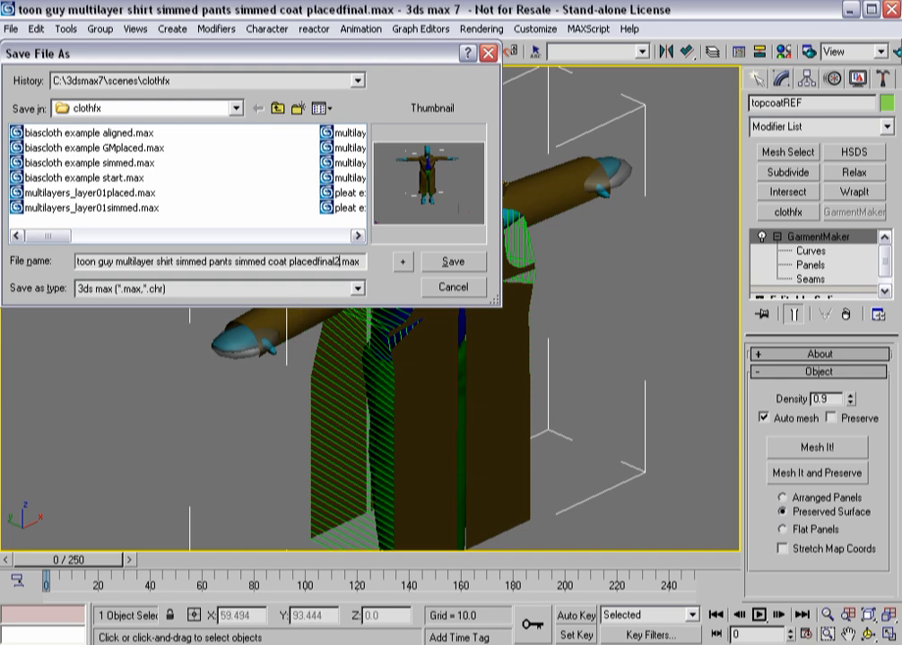
{"action": "left_click", "coordinate": [451, 261]}
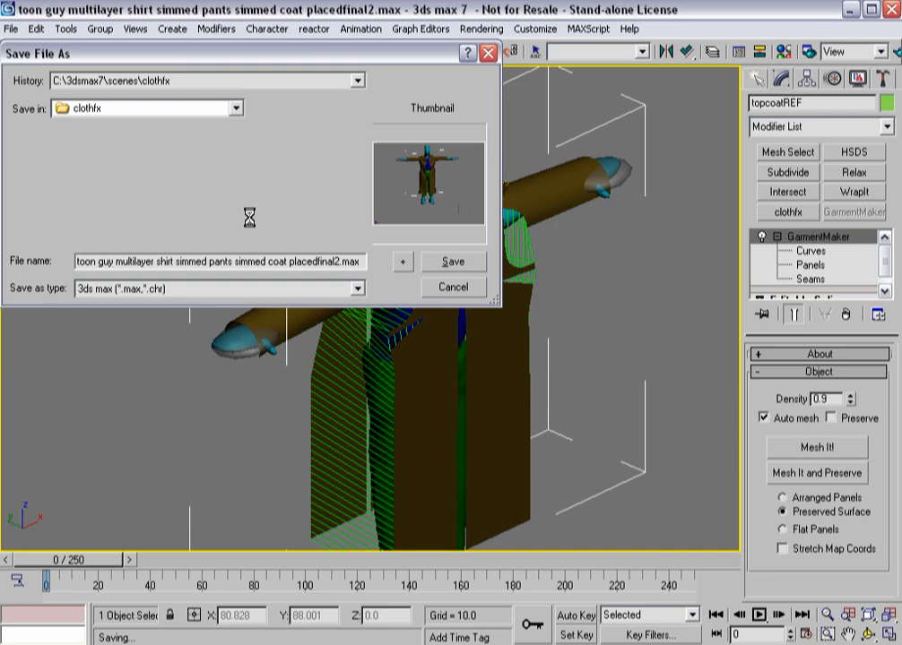
{"action": "left_click", "coordinate": [451, 262]}
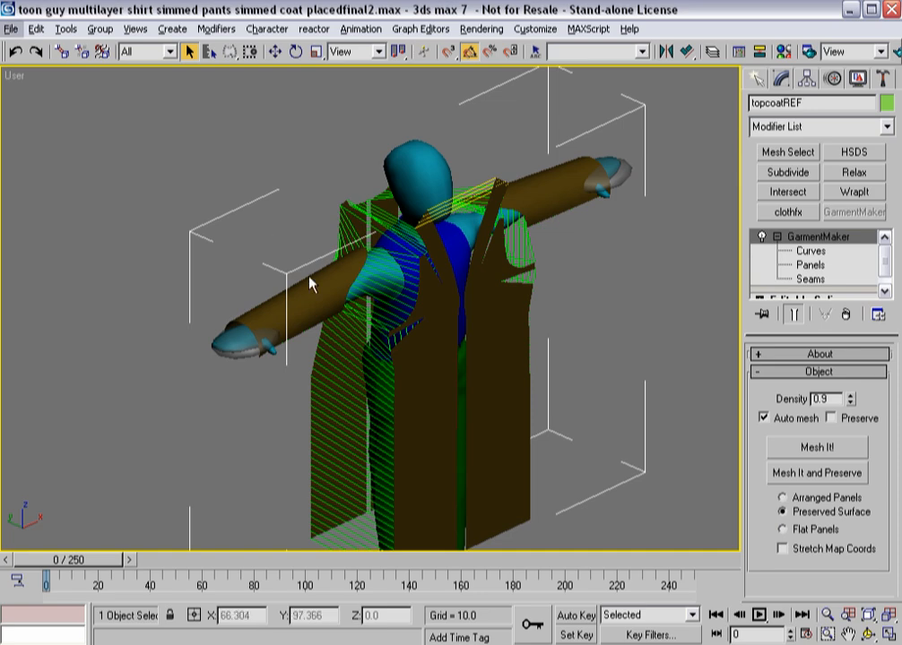
{"action": "mouse_move", "coordinate": [286, 258]}
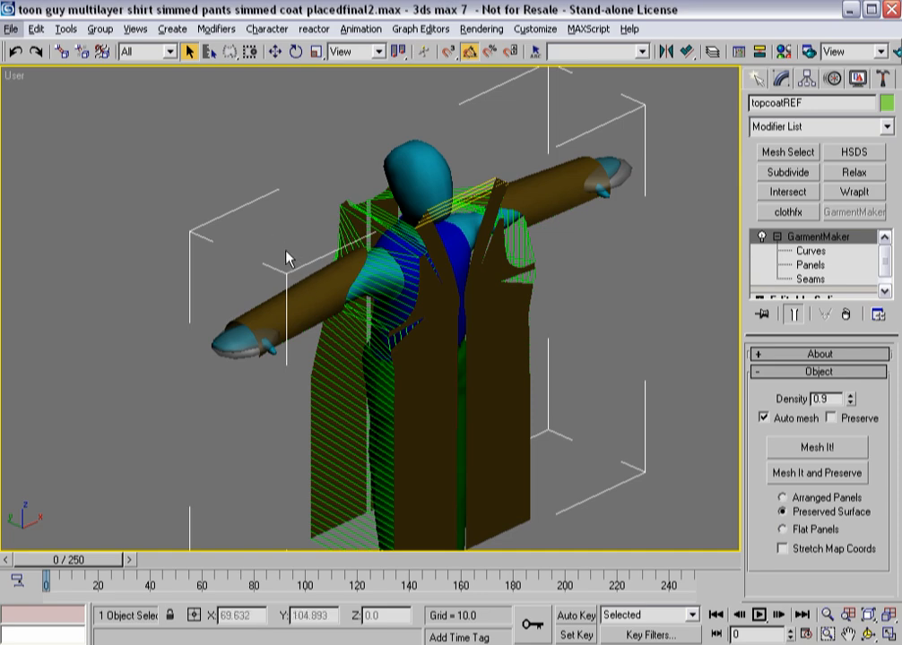
{"action": "mouse_move", "coordinate": [259, 229]}
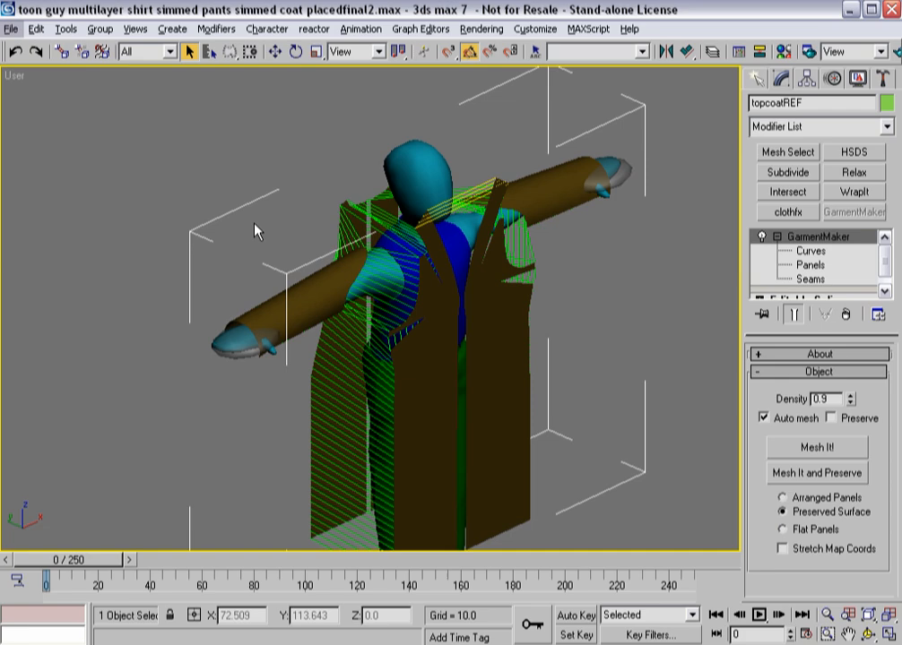
{"action": "mouse_move", "coordinate": [578, 398]}
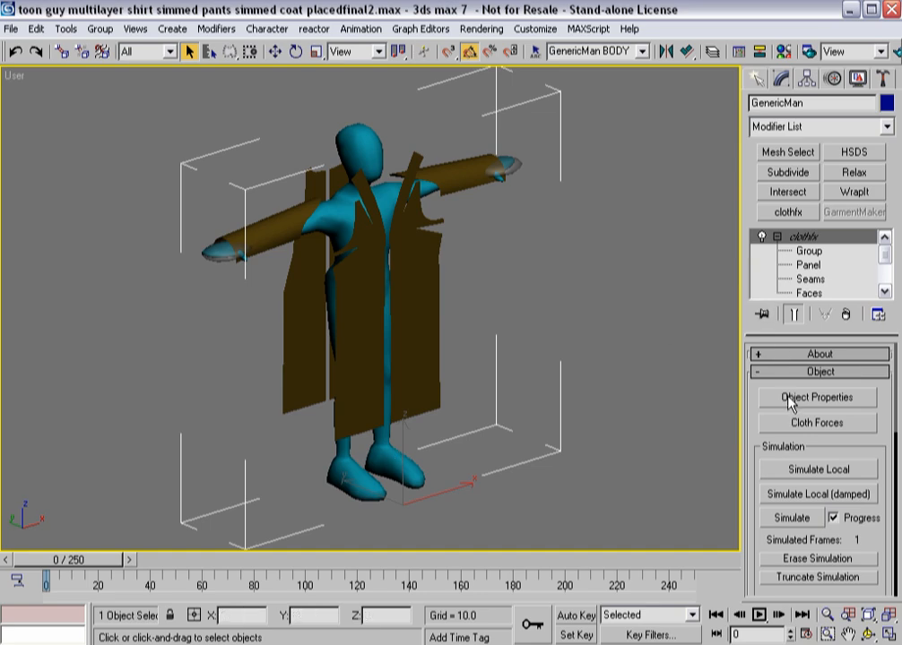
Add topcoatREF to the cloth simulation as a Cloth object in Object Properties.
{"action": "left_click", "coordinate": [815, 397]}
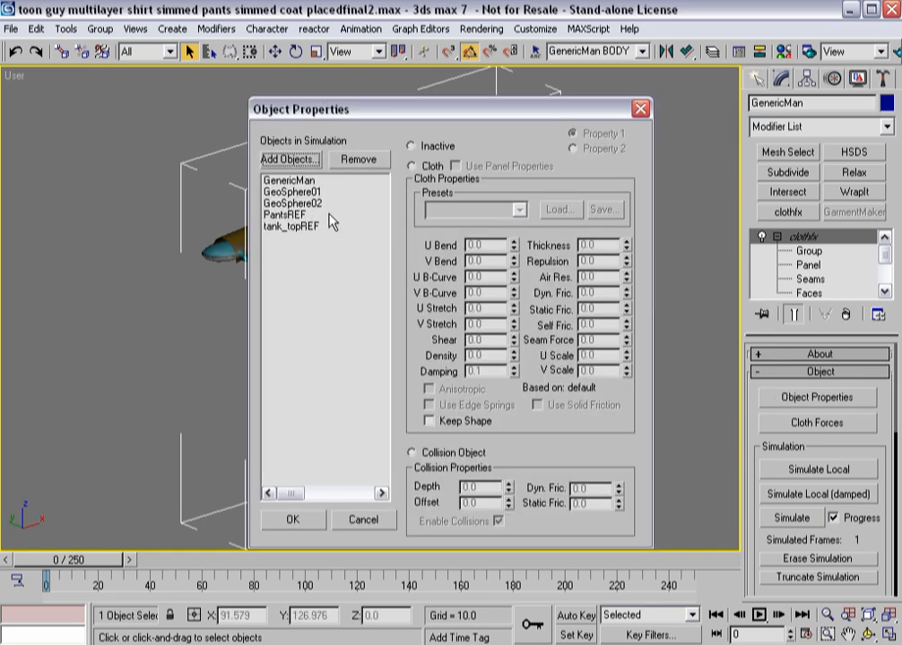
{"action": "left_click", "coordinate": [290, 158]}
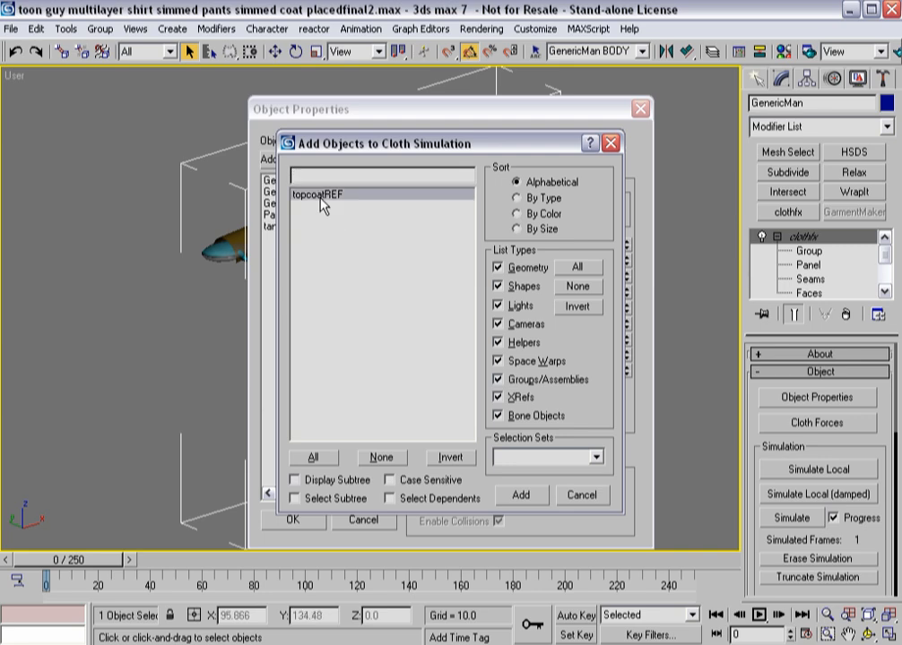
{"action": "left_click", "coordinate": [520, 495]}
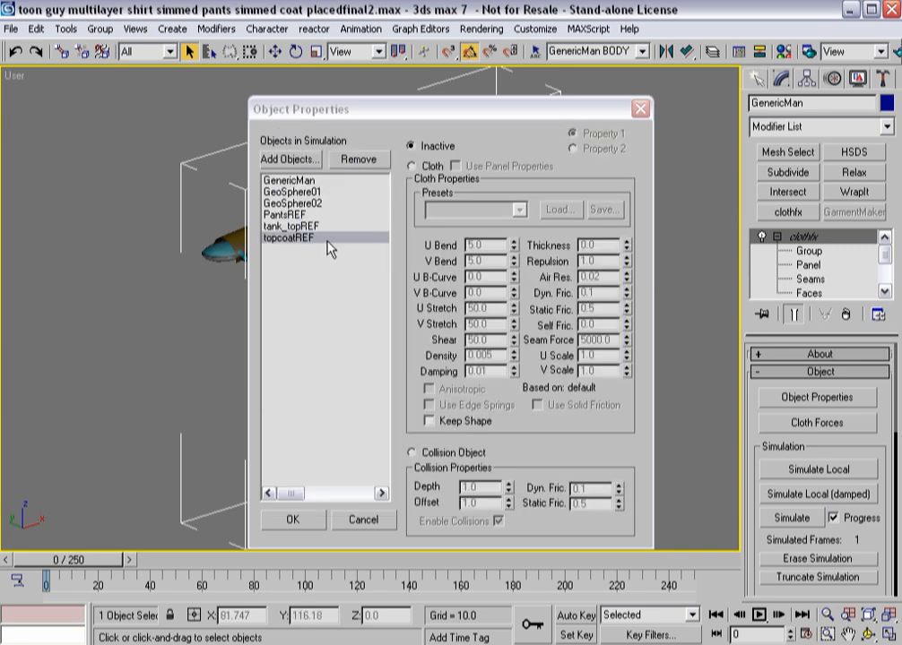
{"action": "left_click", "coordinate": [412, 165]}
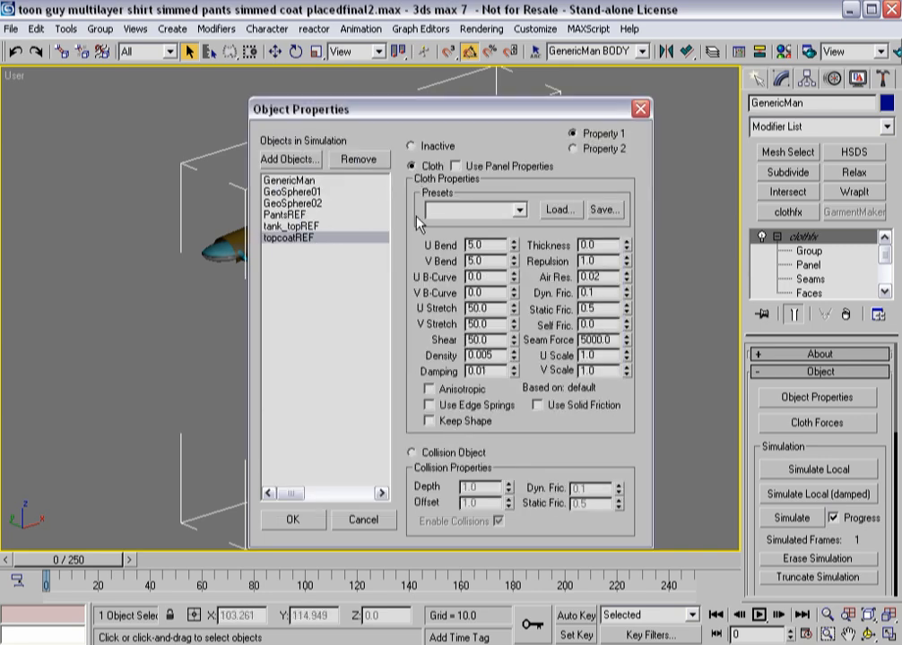
Review tank_topREF and PantsREF as Collision Objects and accept the settings.
{"action": "left_click", "coordinate": [297, 226]}
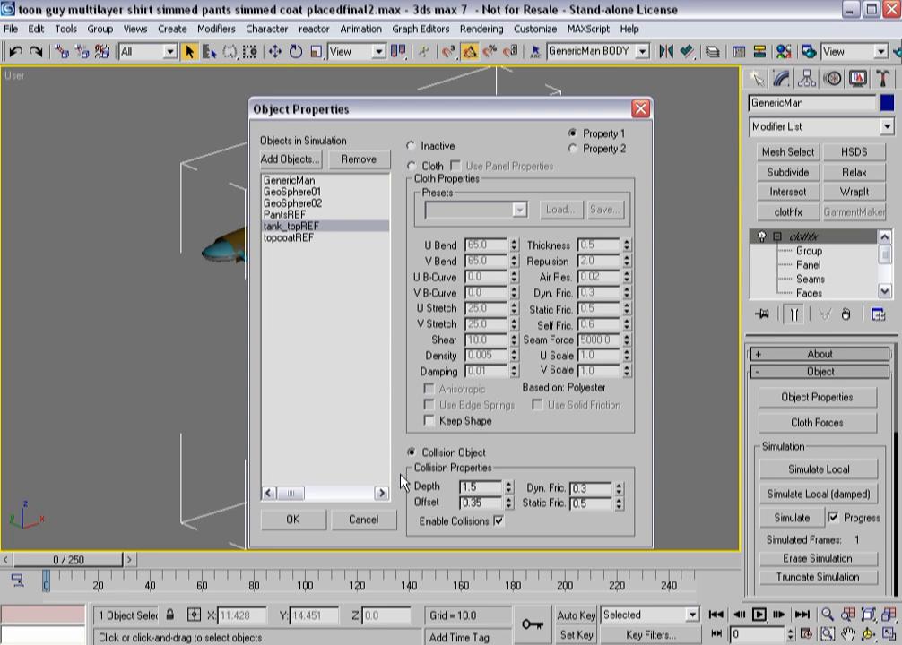
{"action": "left_click", "coordinate": [289, 215]}
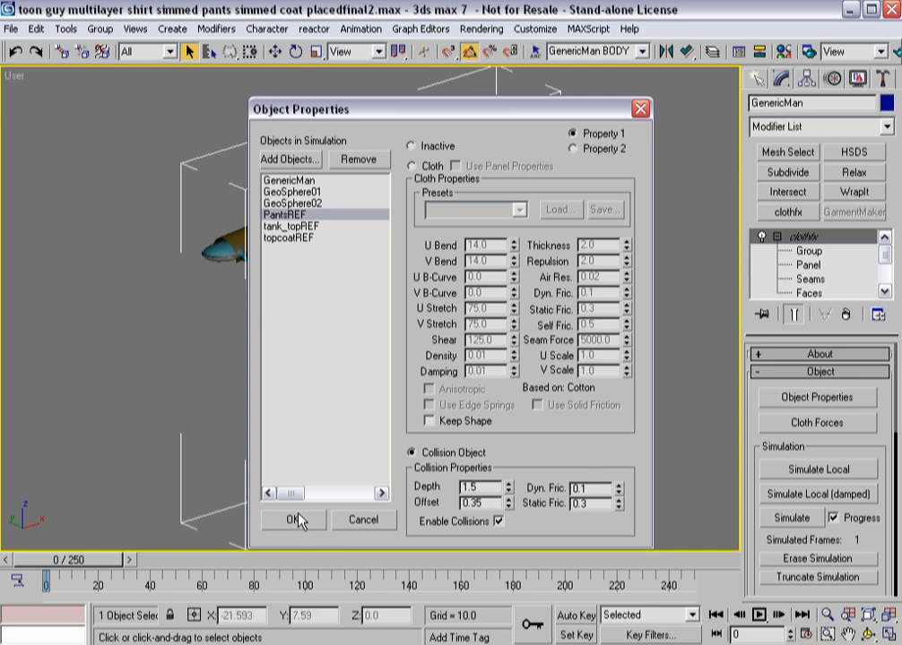
{"action": "left_click", "coordinate": [294, 520]}
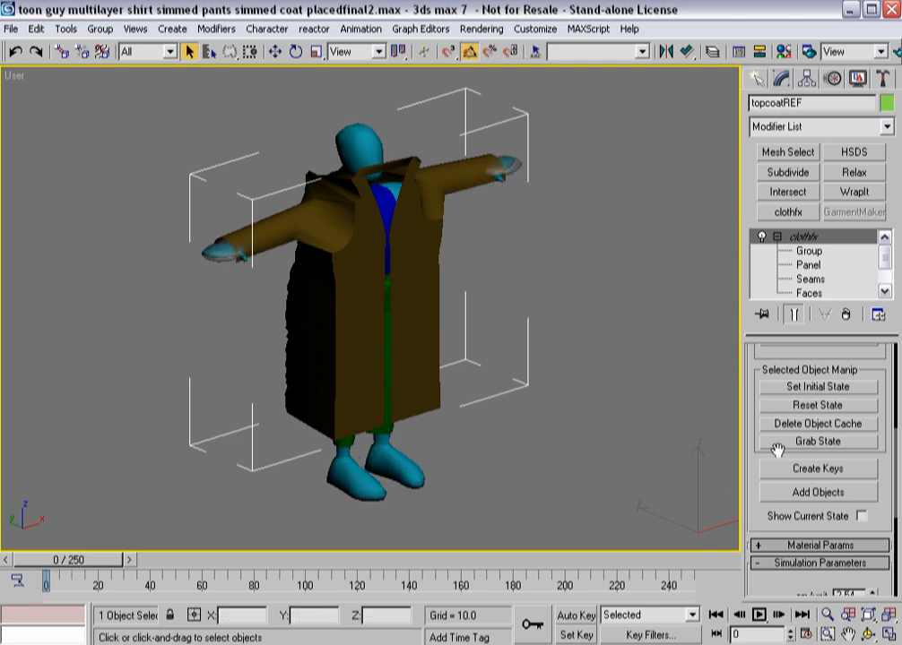
Reset the coat to its flat unsimulated panels, check the Seams level and bring up Simulation.
{"action": "left_click", "coordinate": [817, 441]}
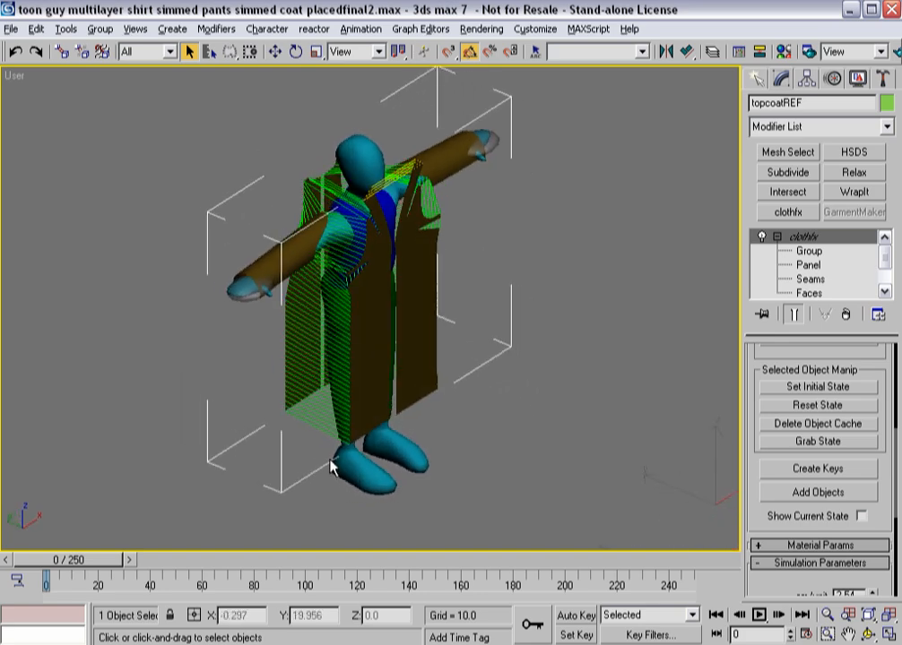
{"action": "left_click_drag", "start_coordinate": [331, 466], "coordinate": [338, 367]}
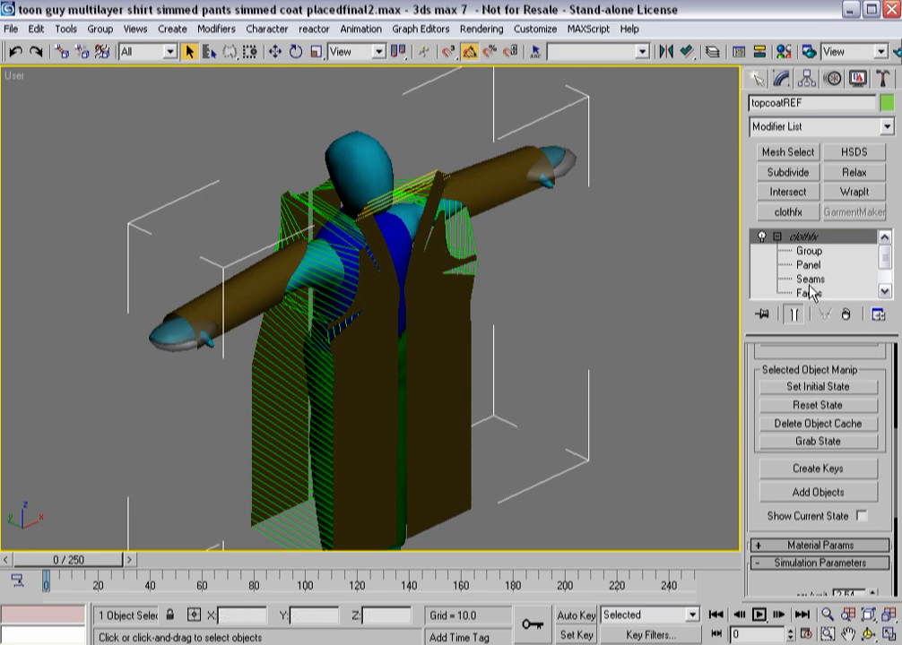
{"action": "left_click", "coordinate": [807, 279]}
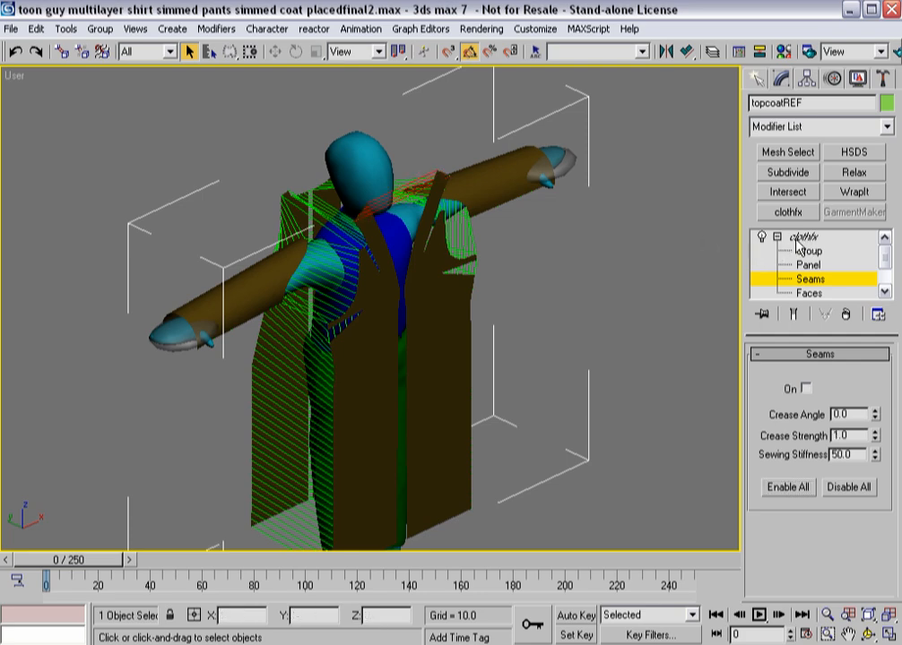
{"action": "left_click", "coordinate": [805, 236]}
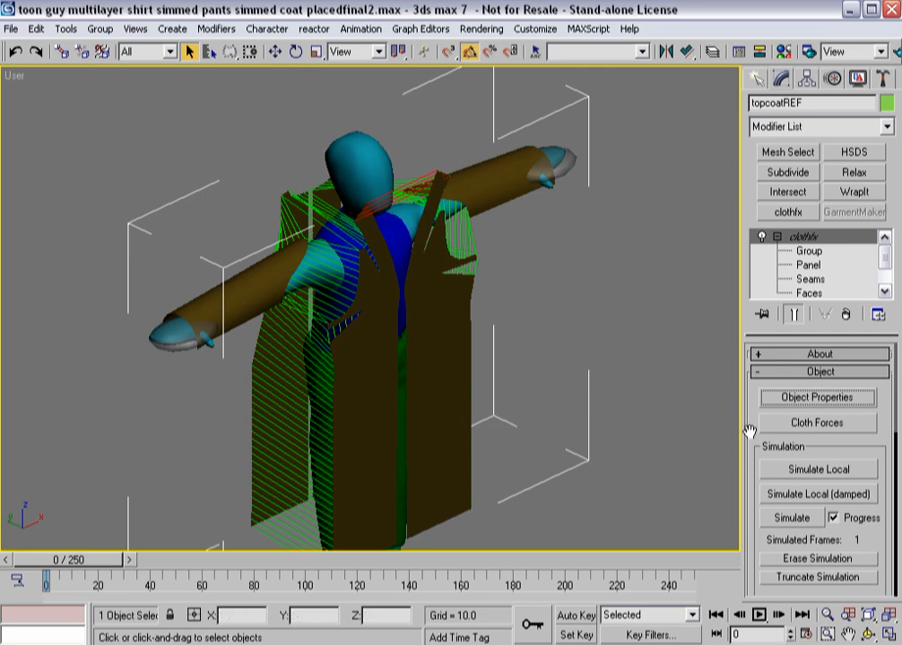
{"action": "scroll", "scroll_direction": "down", "scroll_amount": 3}
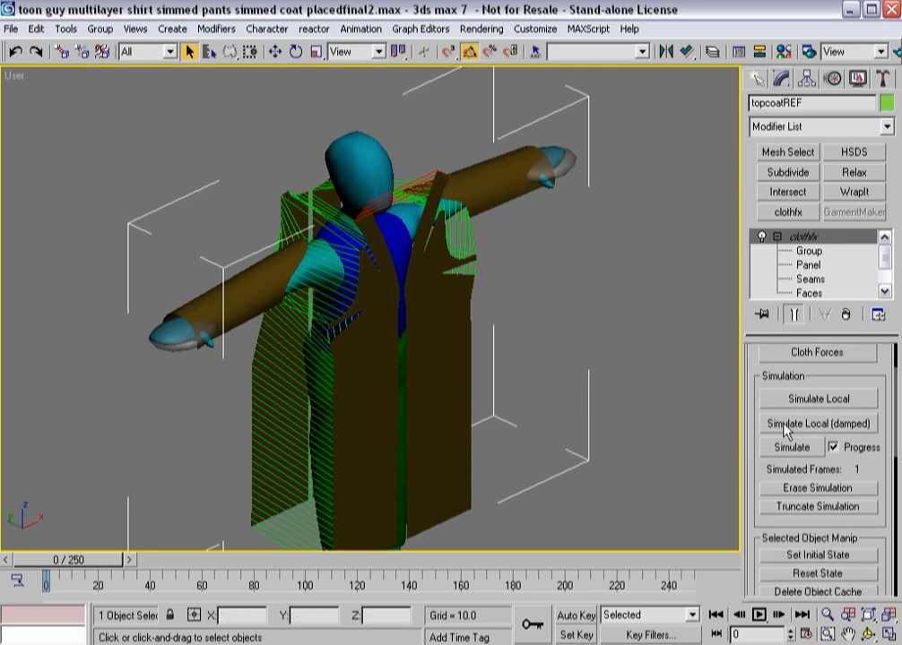
{"action": "left_click", "coordinate": [818, 423]}
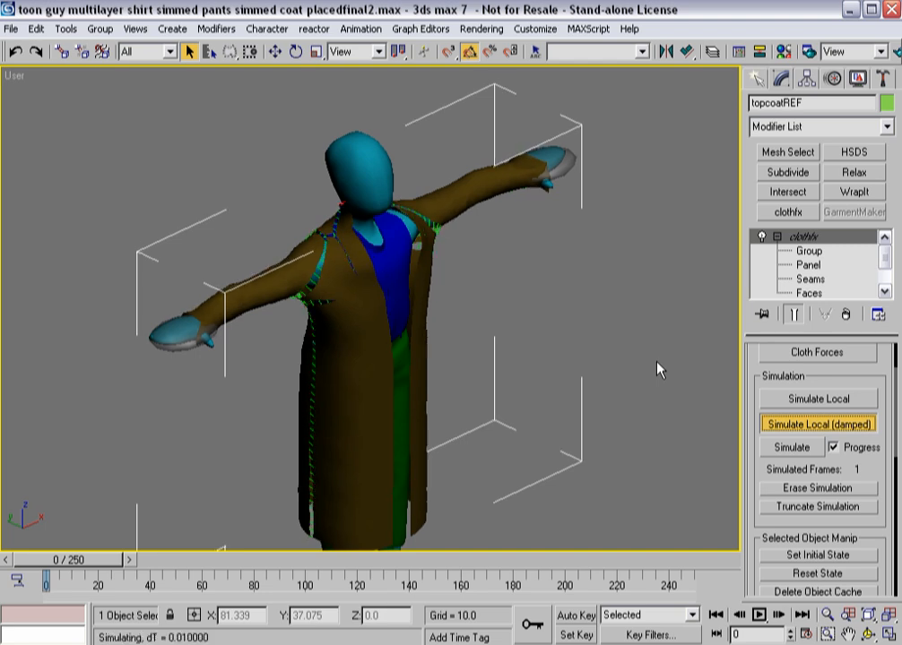
{"action": "left_click", "coordinate": [818, 423]}
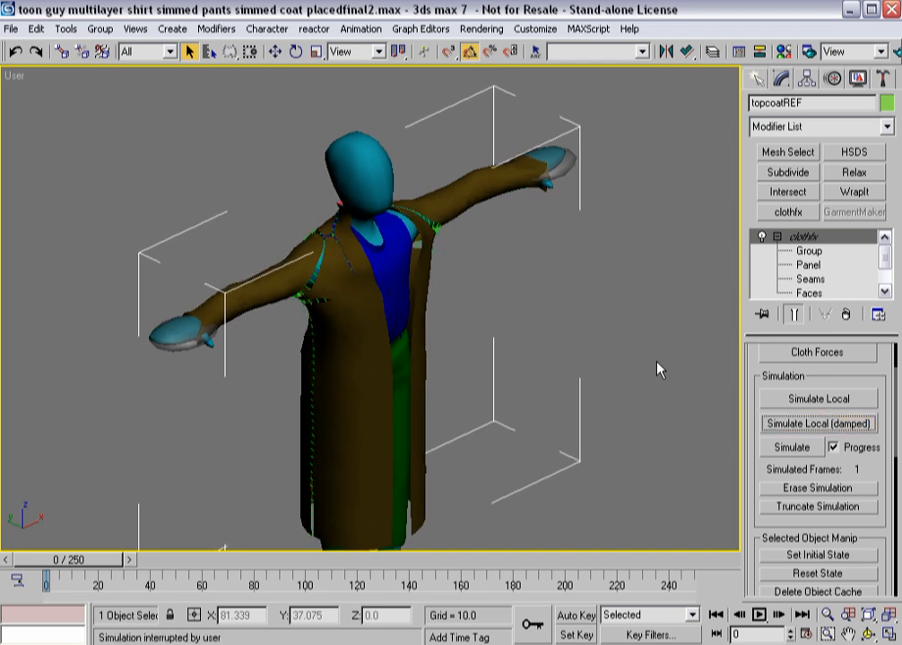
{"action": "mouse_move", "coordinate": [462, 398]}
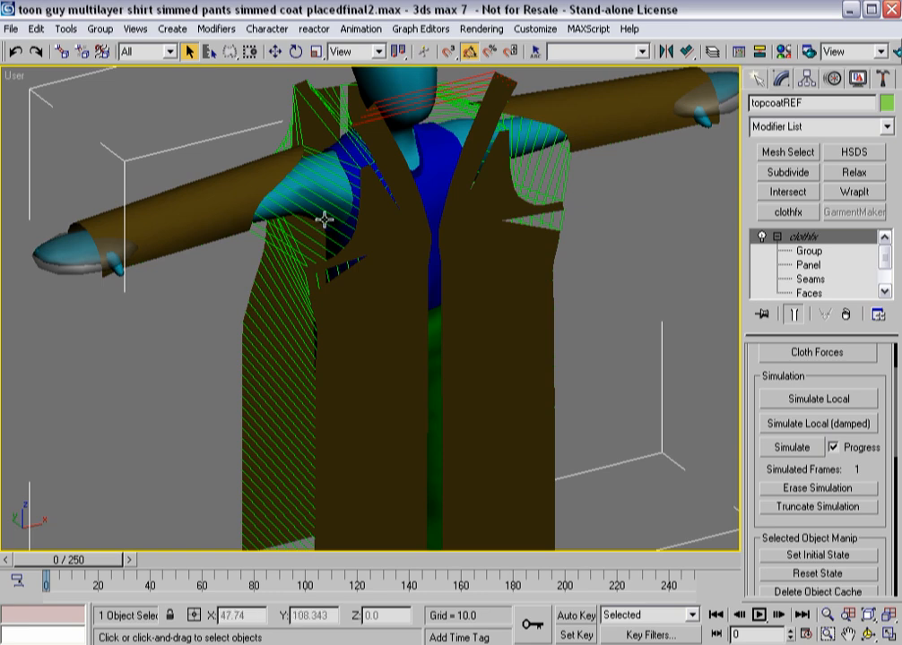
Go down to the GarmentMaker modifier, accepting the warning, to remesh the panels densely.
{"action": "scroll", "scroll_direction": "down", "scroll_amount": 3}
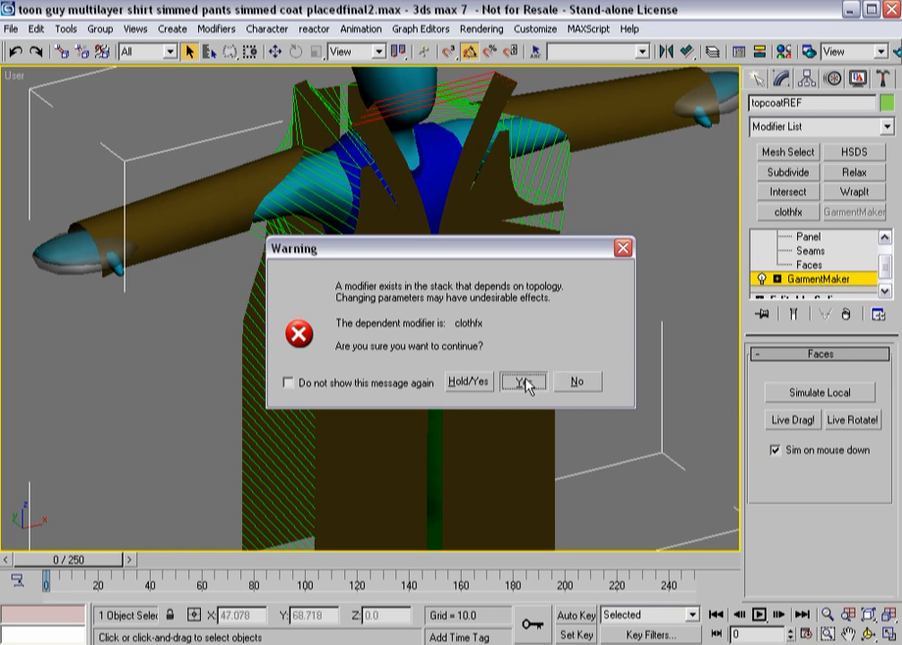
{"action": "left_click", "coordinate": [523, 380]}
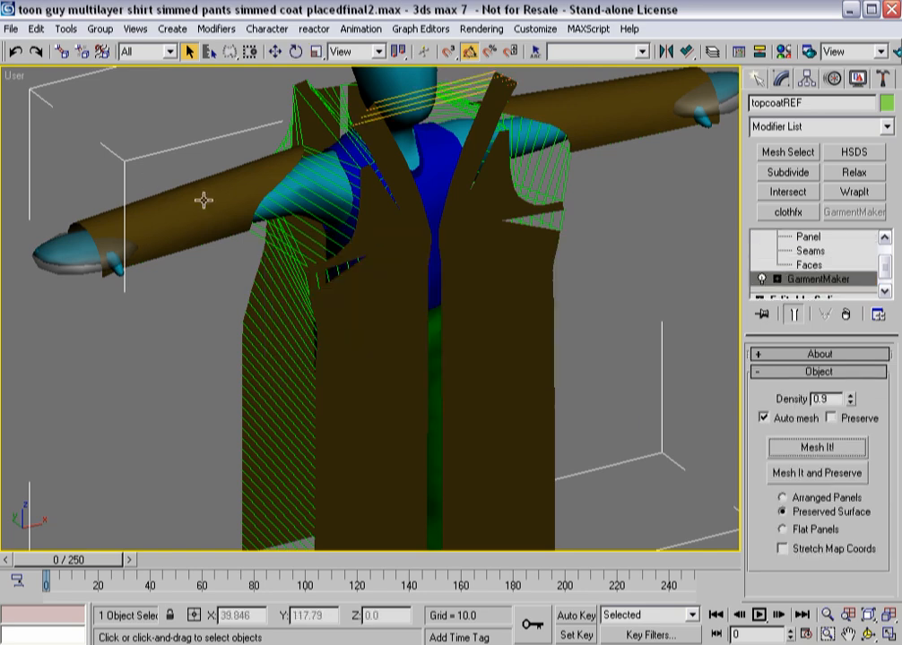
{"action": "left_click", "coordinate": [808, 294]}
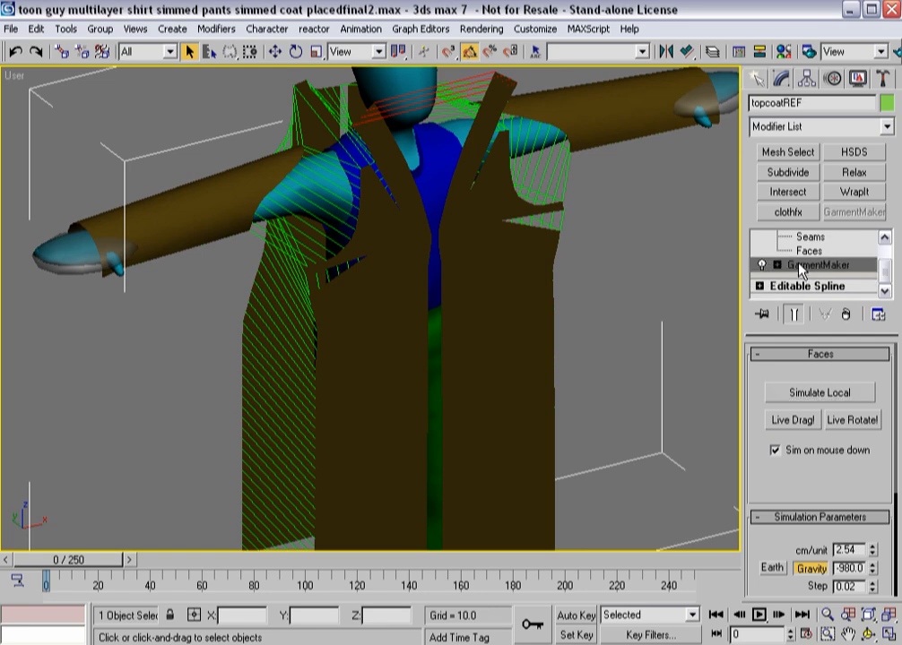
{"action": "left_click", "coordinate": [814, 265]}
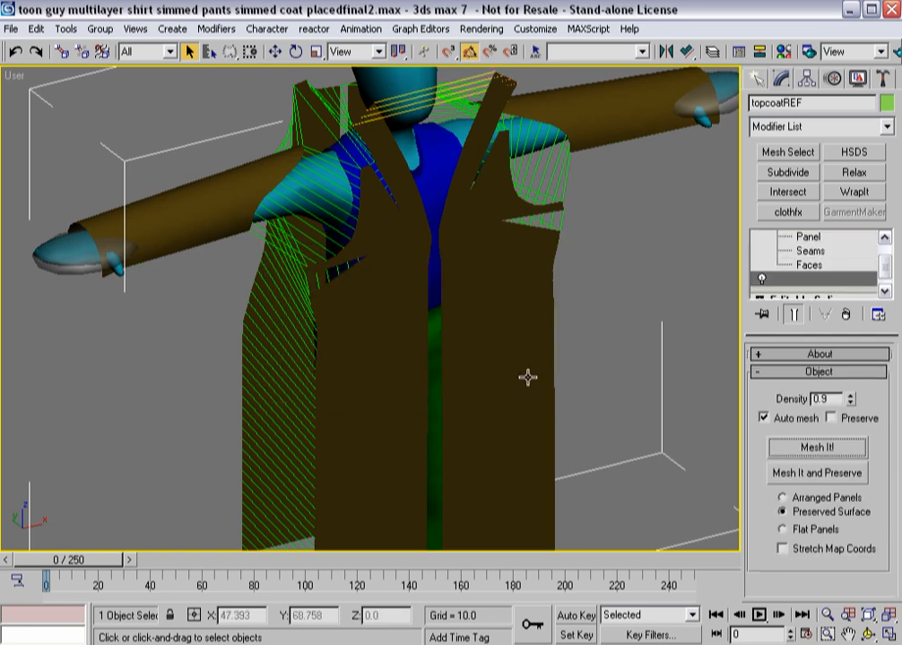
{"action": "left_click", "coordinate": [816, 279]}
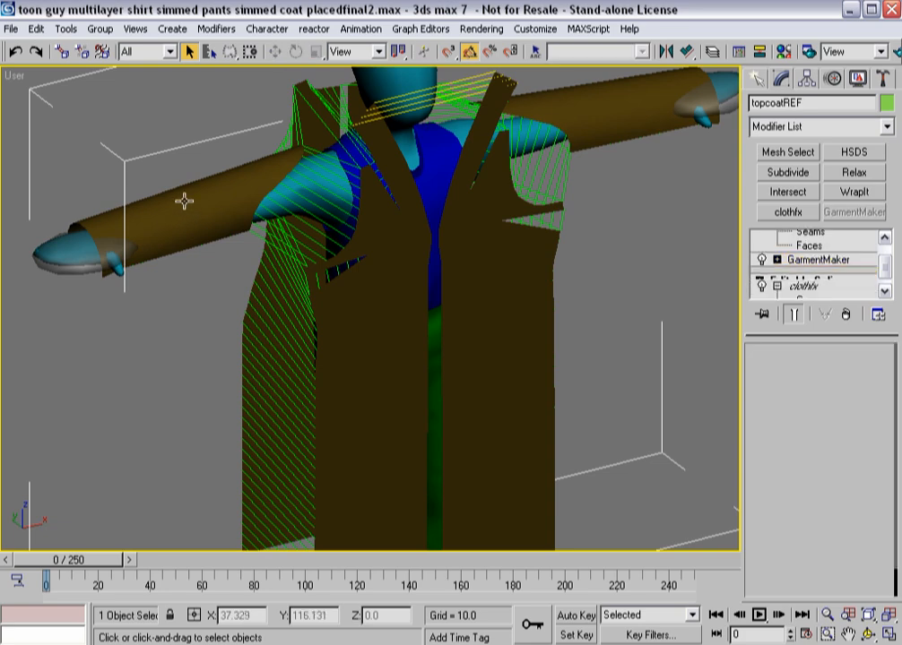
Adjust the sleeve panel's placement at the Panels level and return to the clothfx modifier.
{"action": "left_click", "coordinate": [817, 279]}
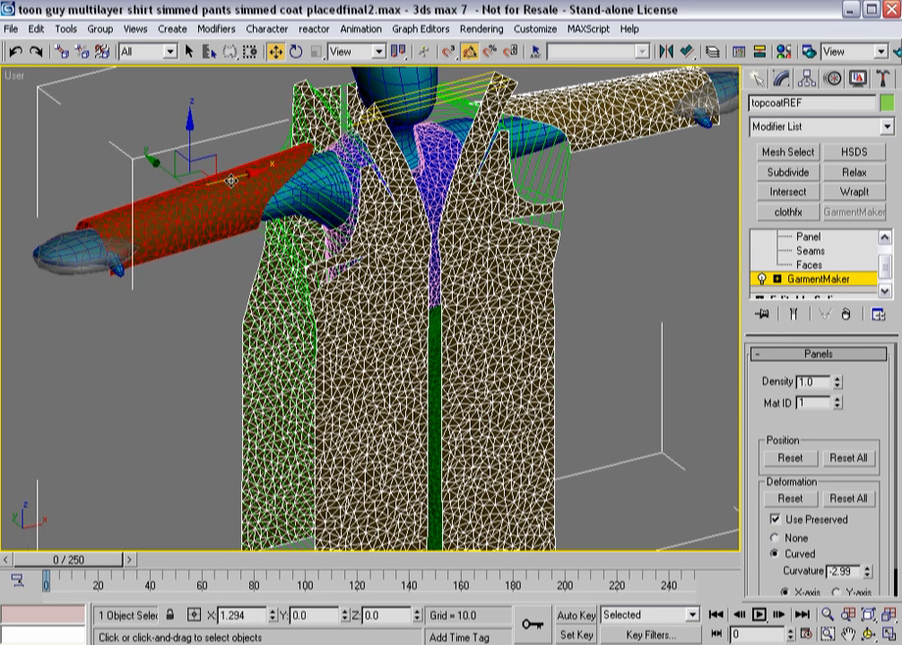
{"action": "left_click_drag", "start_coordinate": [233, 183], "coordinate": [251, 179]}
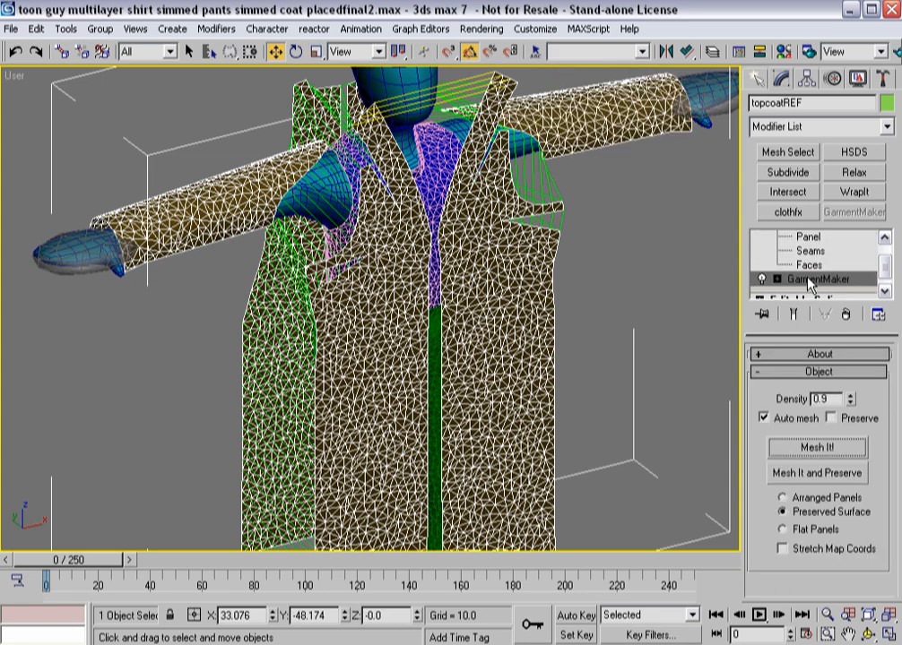
{"action": "left_click", "coordinate": [832, 418]}
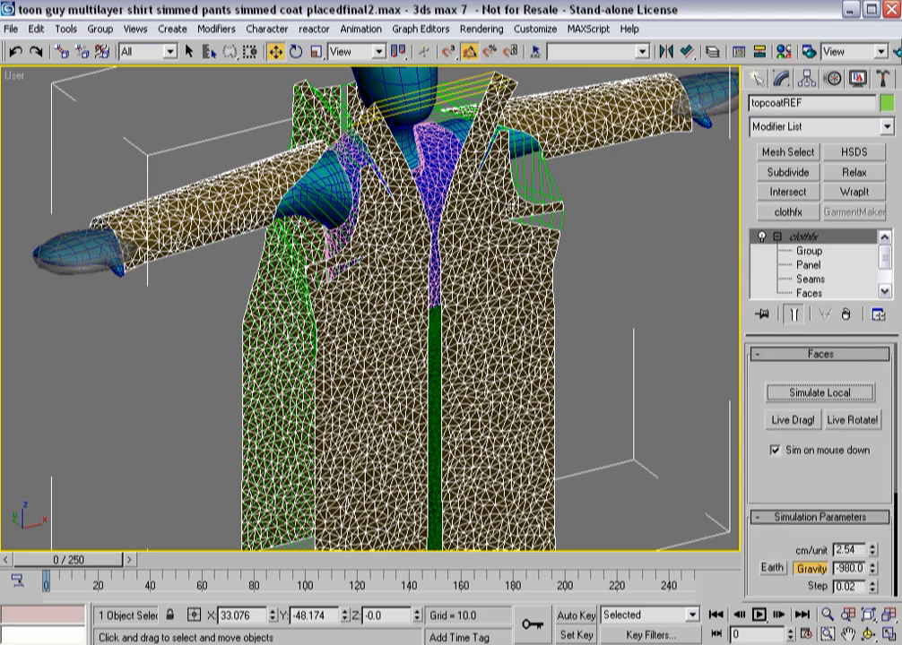
{"action": "mouse_move", "coordinate": [602, 401]}
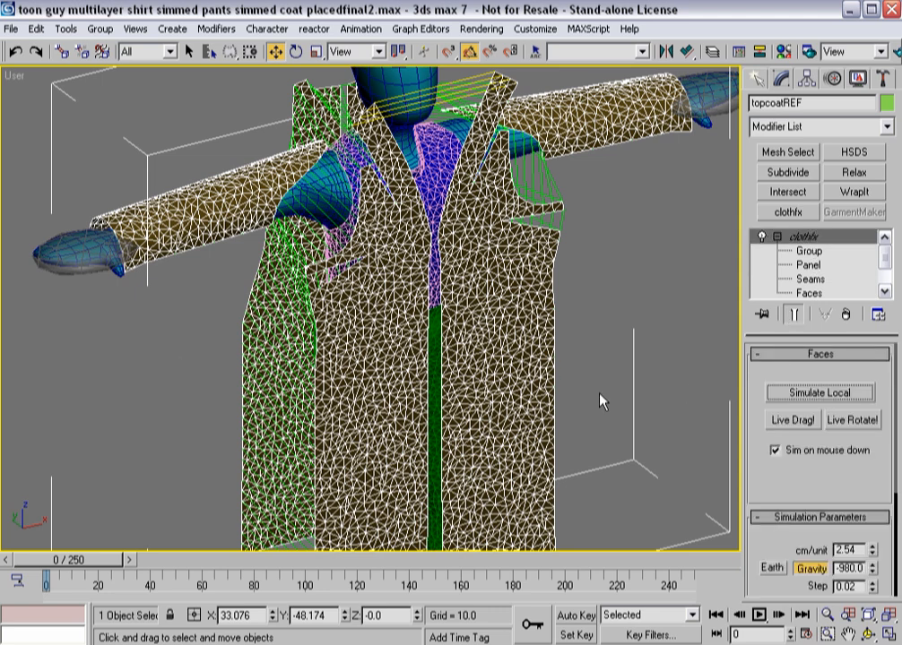
{"action": "mouse_move", "coordinate": [776, 362]}
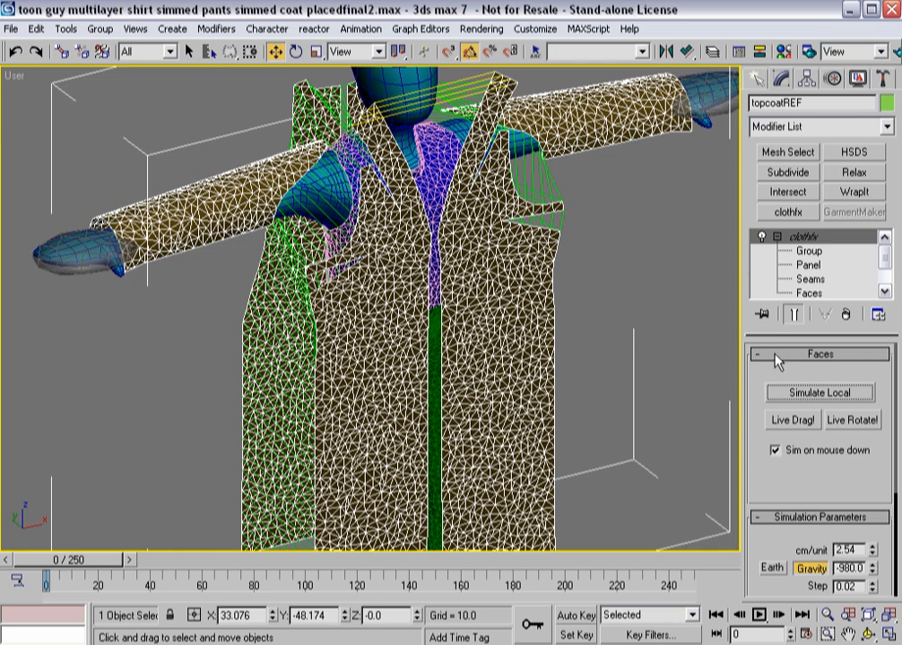
Run a damped local simulation to settle the dense coat around the figure, then interrupt it.
{"action": "left_click", "coordinate": [806, 251]}
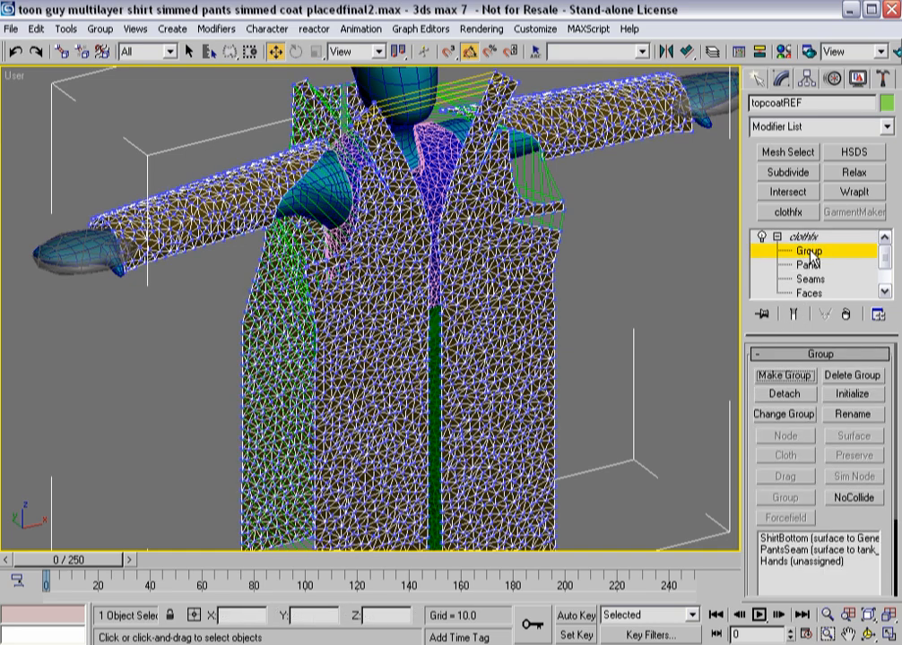
{"action": "left_click", "coordinate": [807, 237]}
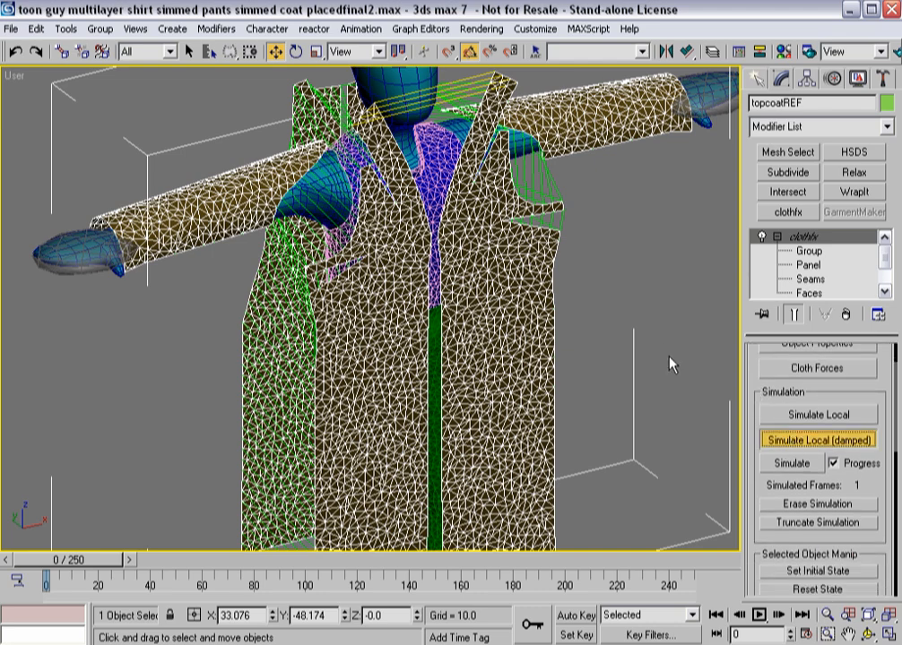
{"action": "left_click", "coordinate": [817, 441]}
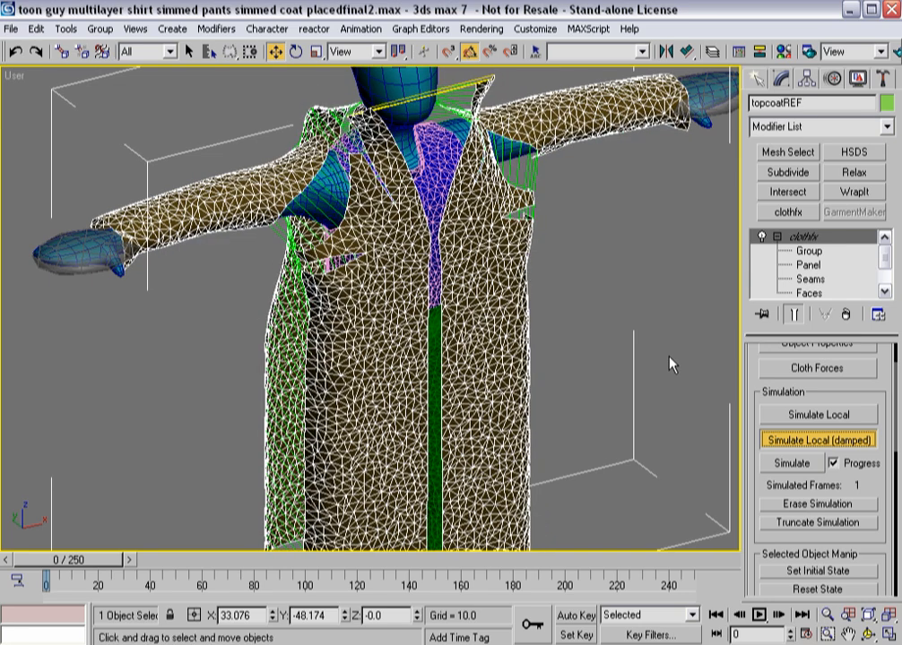
{"action": "left_click", "coordinate": [816, 441]}
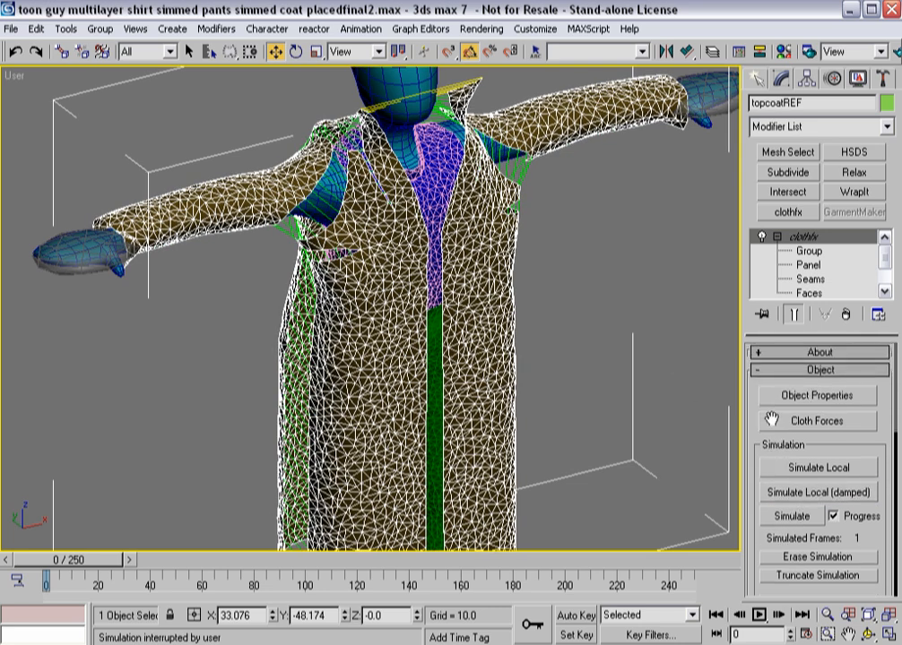
Set GeoSphere01 and GeoSphere02 as Inactive objects in the cloth simulation.
{"action": "left_click", "coordinate": [816, 394]}
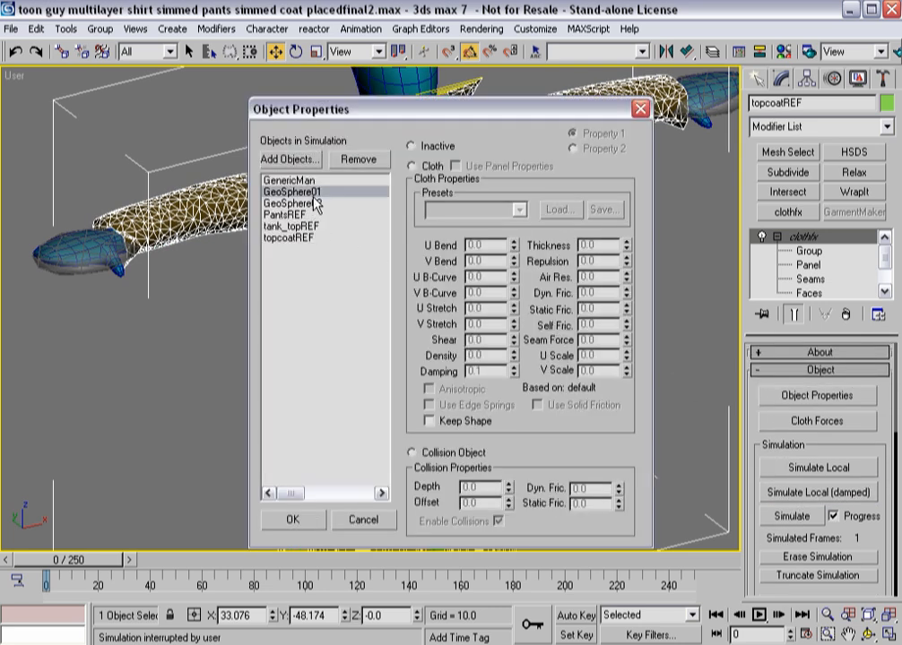
{"action": "left_click", "coordinate": [305, 201]}
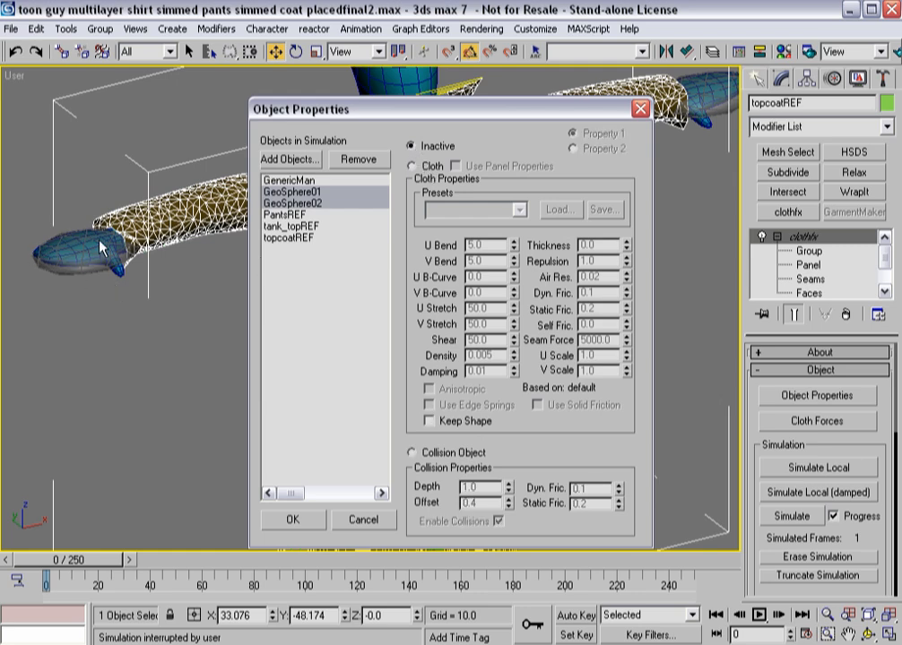
{"action": "mouse_move", "coordinate": [135, 272]}
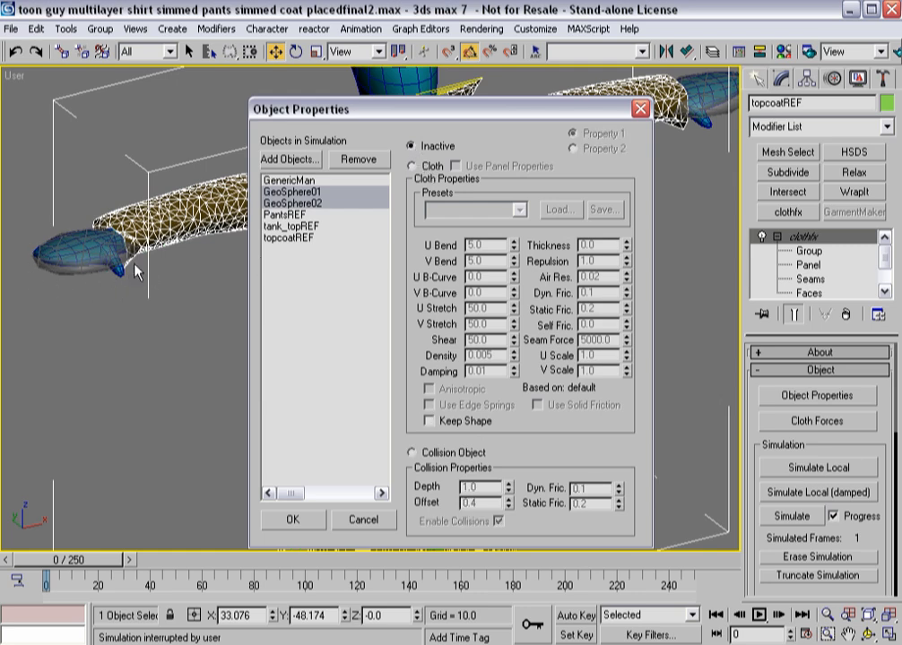
{"action": "mouse_move", "coordinate": [115, 276]}
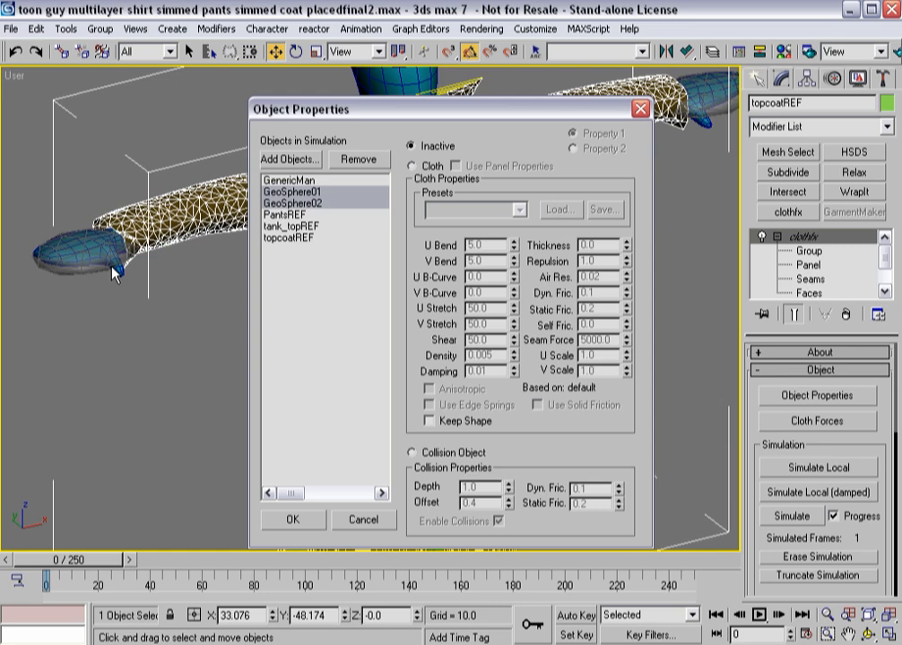
{"action": "mouse_move", "coordinate": [294, 512]}
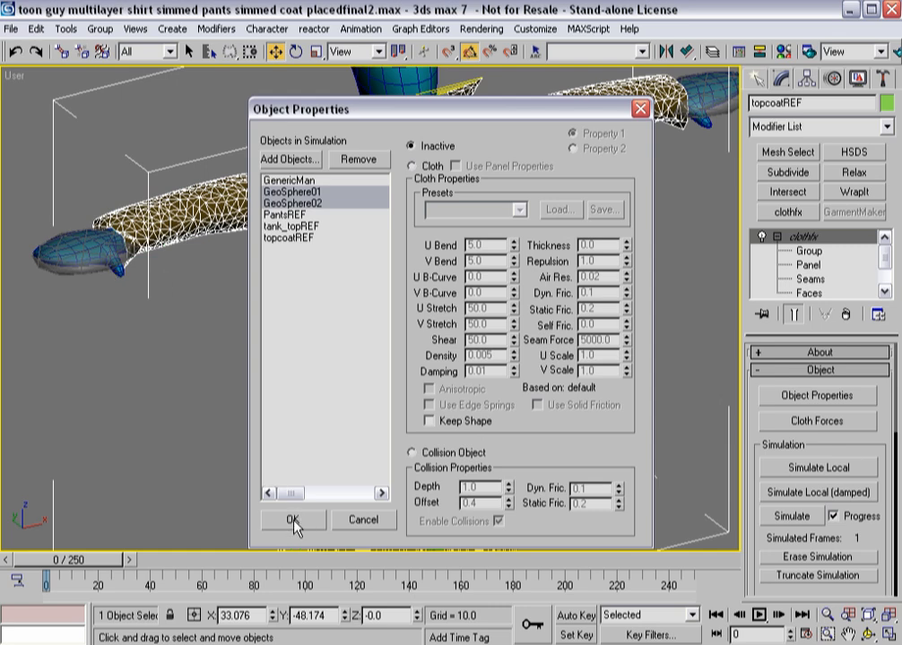
{"action": "left_click", "coordinate": [293, 520]}
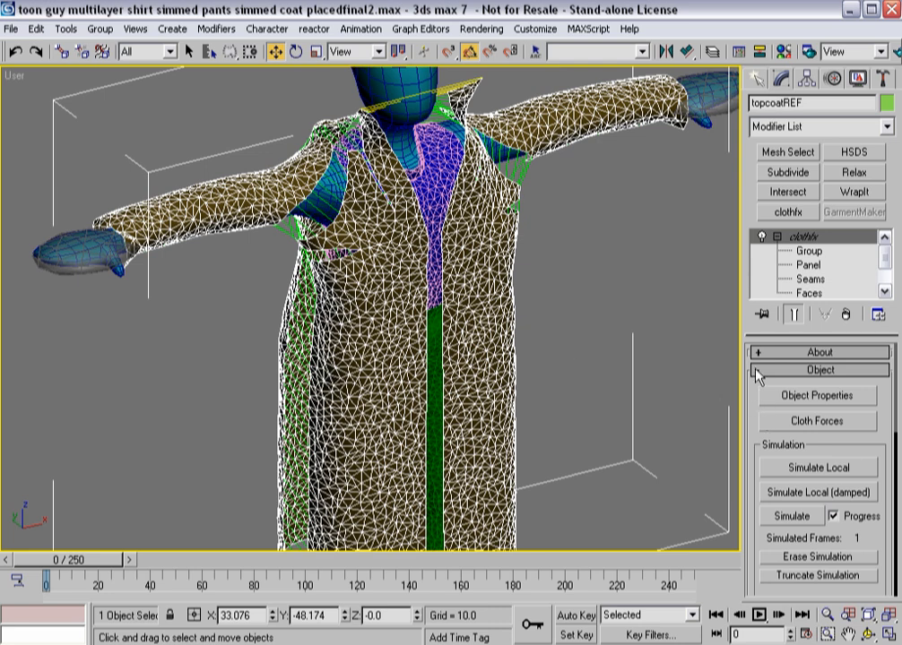
Run the damped local simulation until the coat wraps the torso, then stop to inspect it.
{"action": "left_click", "coordinate": [817, 491]}
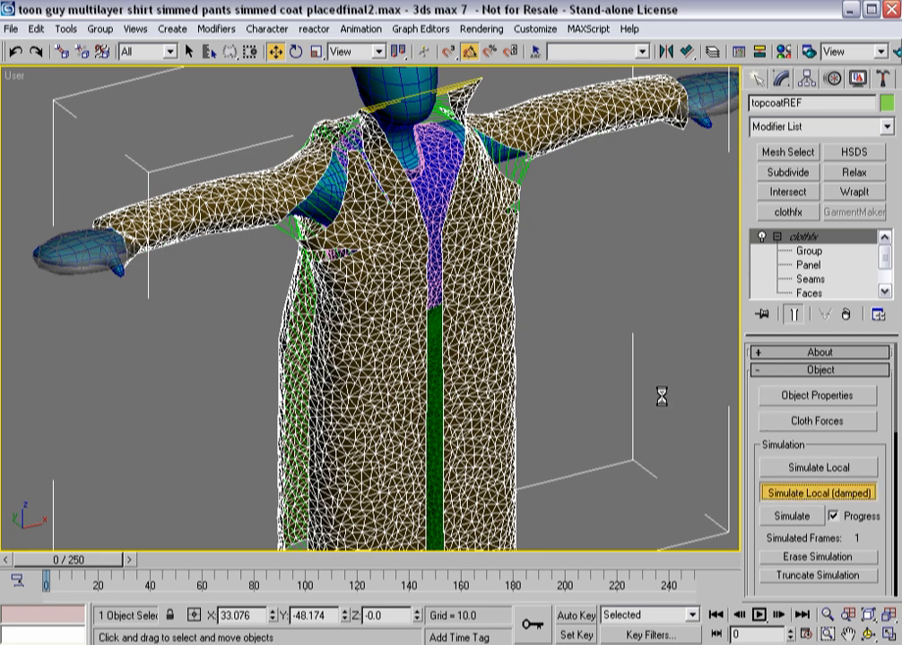
{"action": "left_click", "coordinate": [814, 491]}
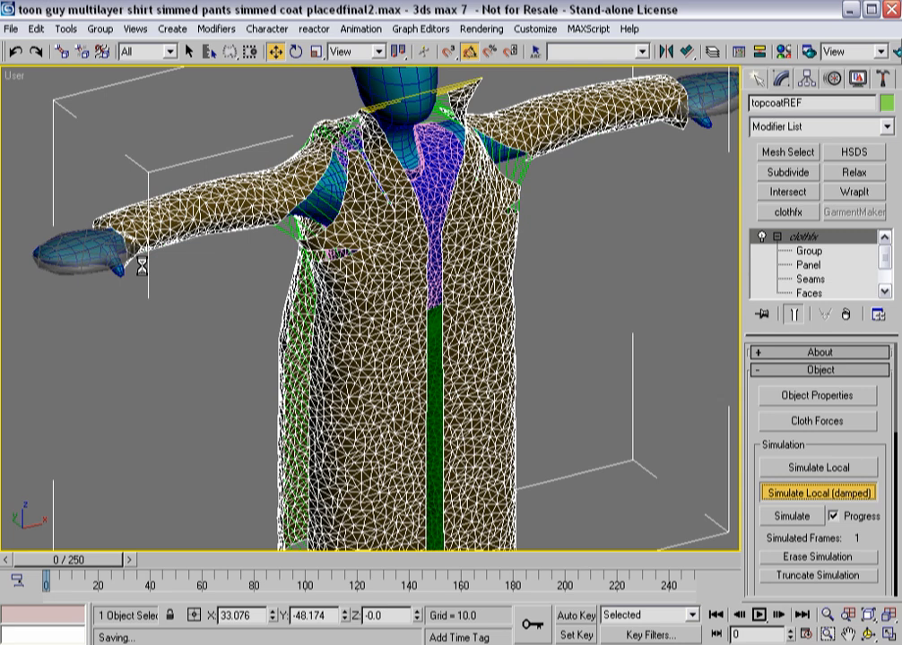
{"action": "mouse_move", "coordinate": [202, 280]}
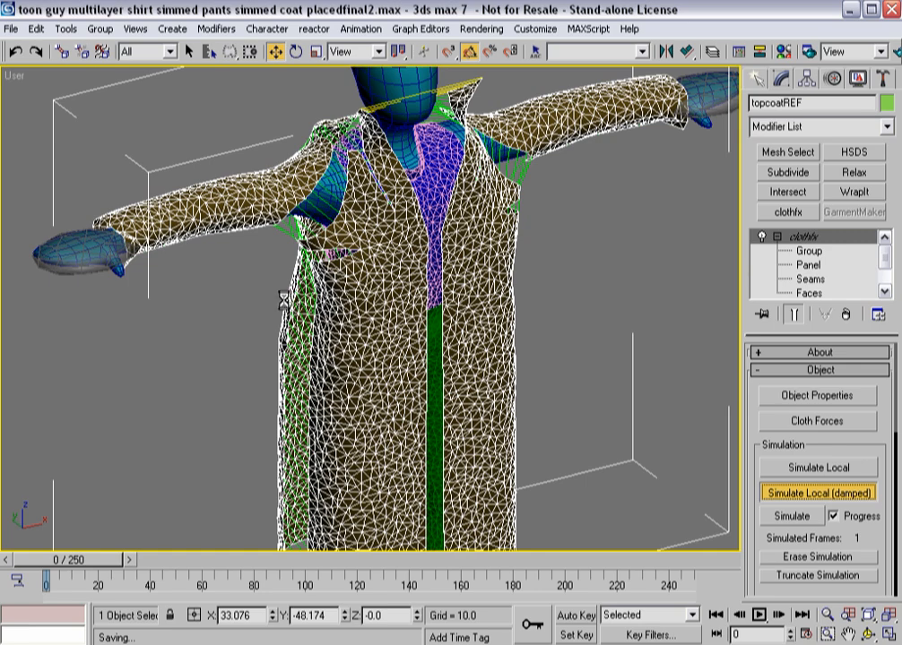
{"action": "left_click", "coordinate": [817, 491]}
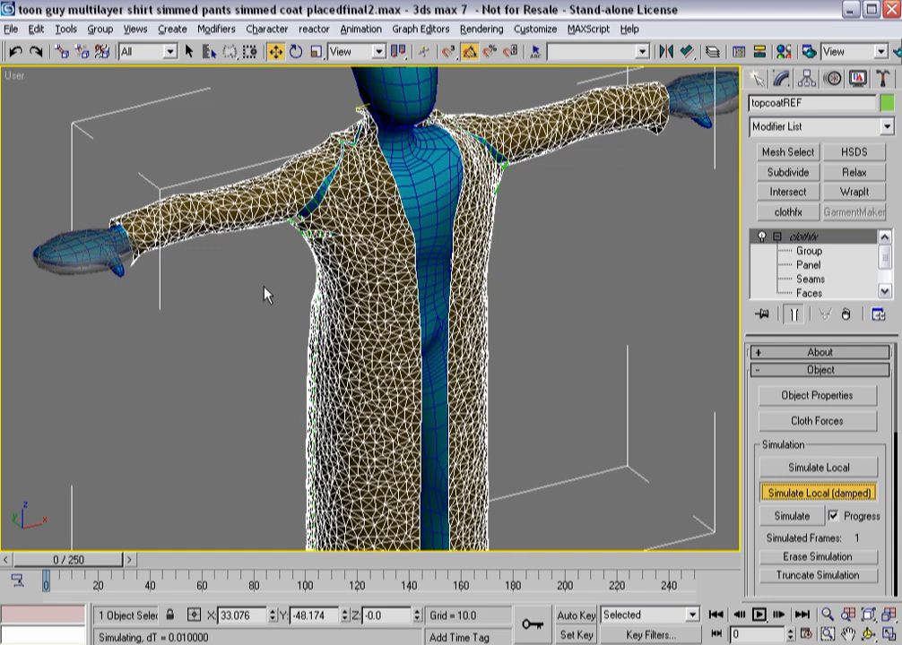
{"action": "left_click", "coordinate": [818, 491]}
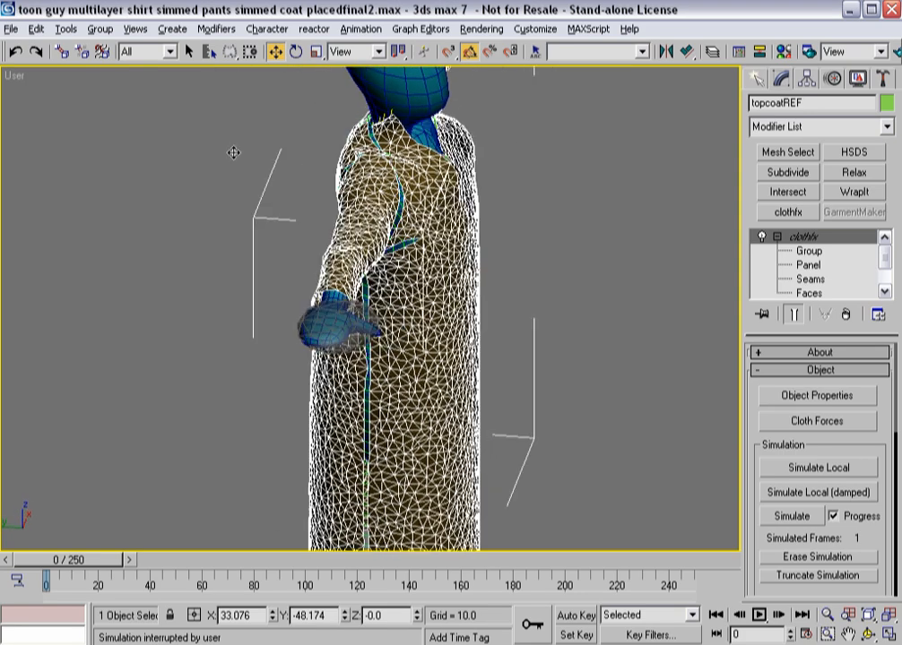
Resume the damped simulation to fit the sleeves around the arms, then stop it again.
{"action": "left_click", "coordinate": [818, 491]}
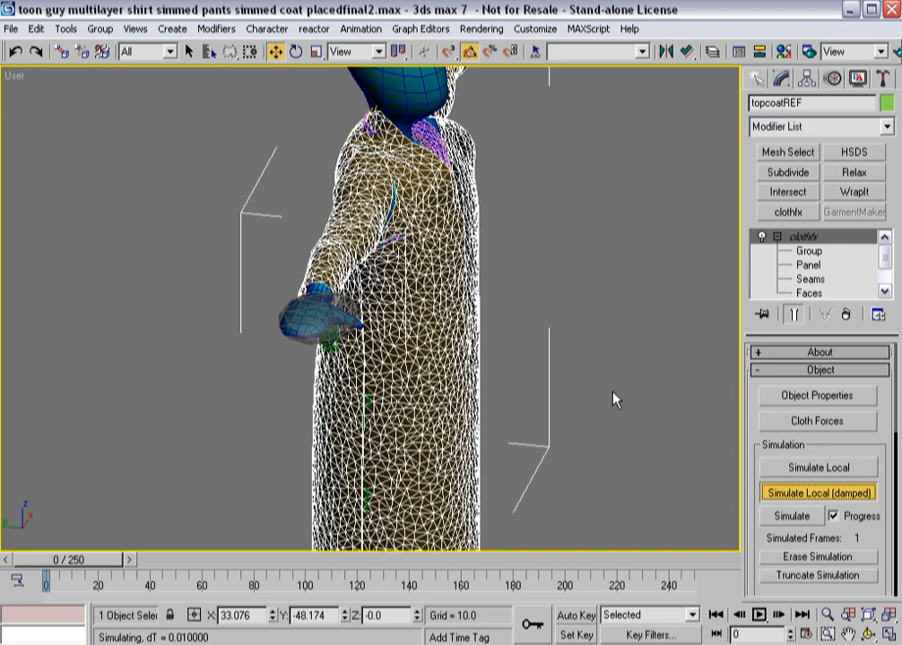
{"action": "left_click", "coordinate": [817, 491]}
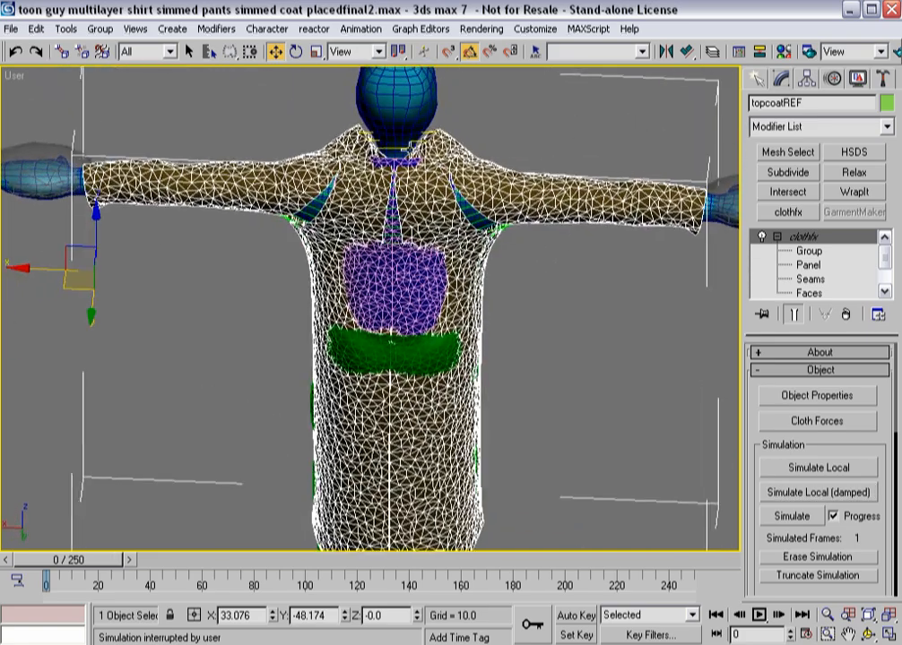
{"action": "left_click", "coordinate": [810, 280]}
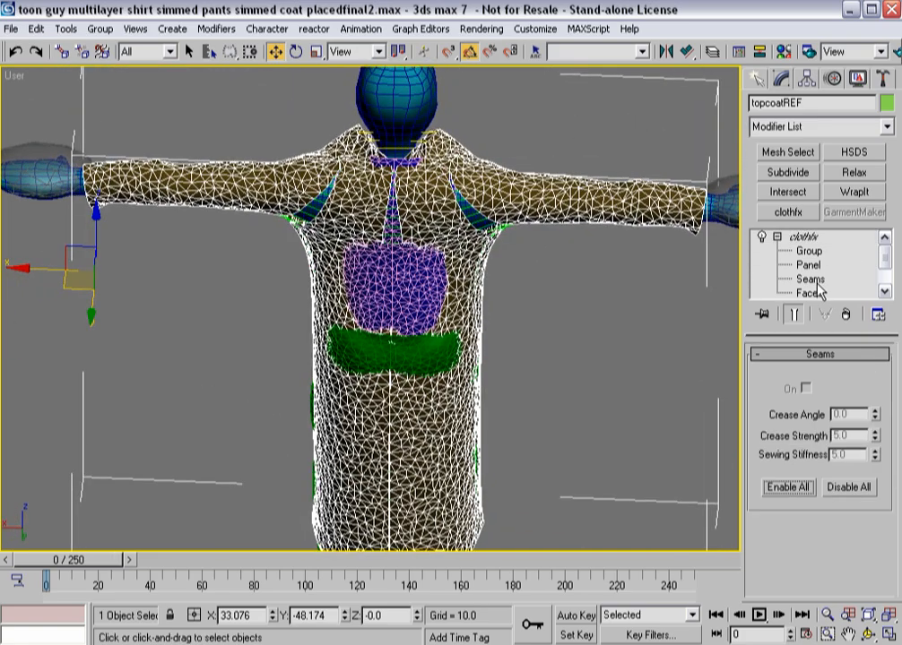
Check the seam settings, return to the Cloth object level and restart the damped local simulation.
{"action": "left_click", "coordinate": [807, 280]}
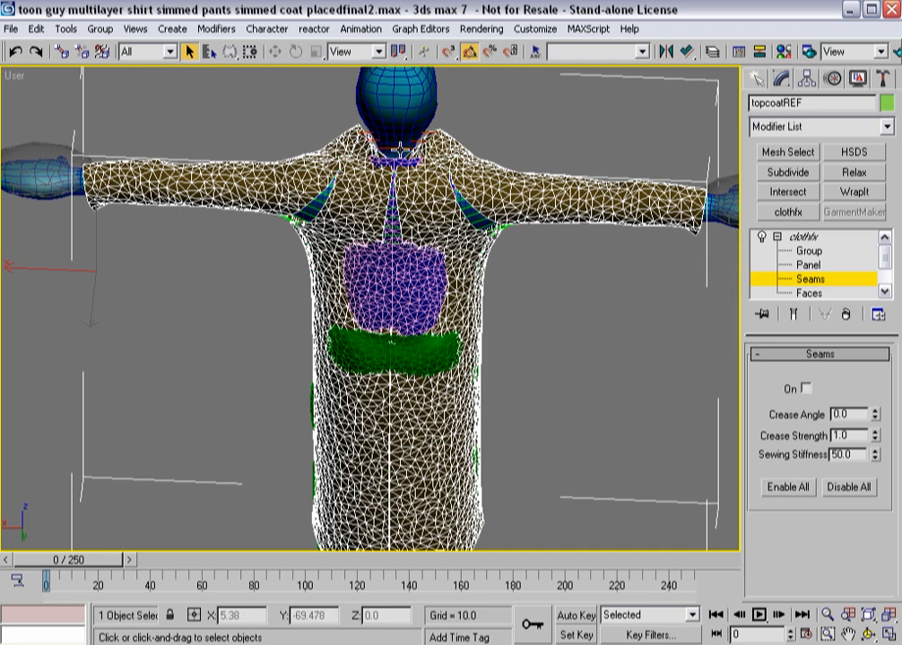
{"action": "left_click", "coordinate": [803, 387]}
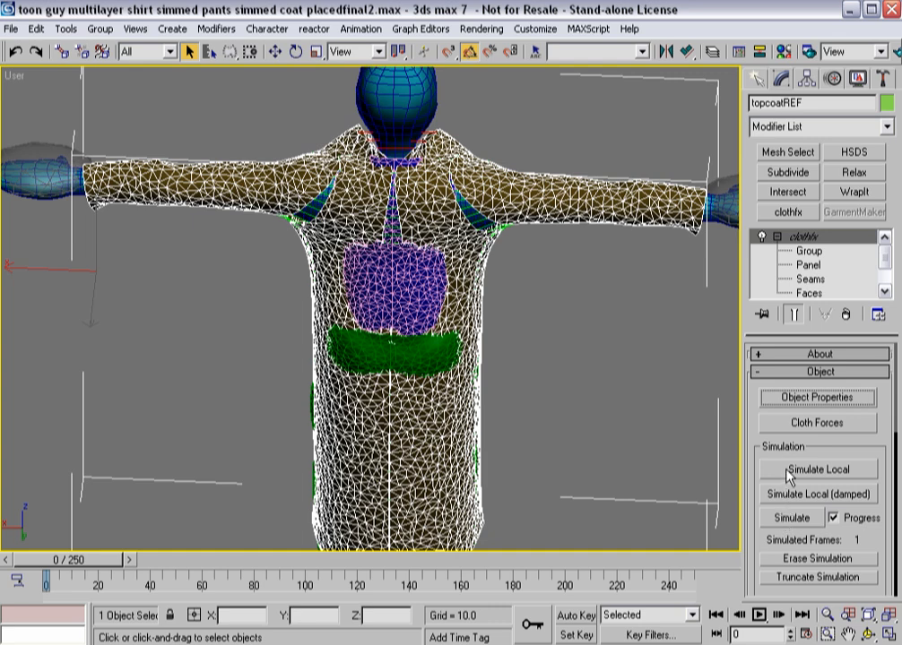
{"action": "left_click", "coordinate": [817, 495]}
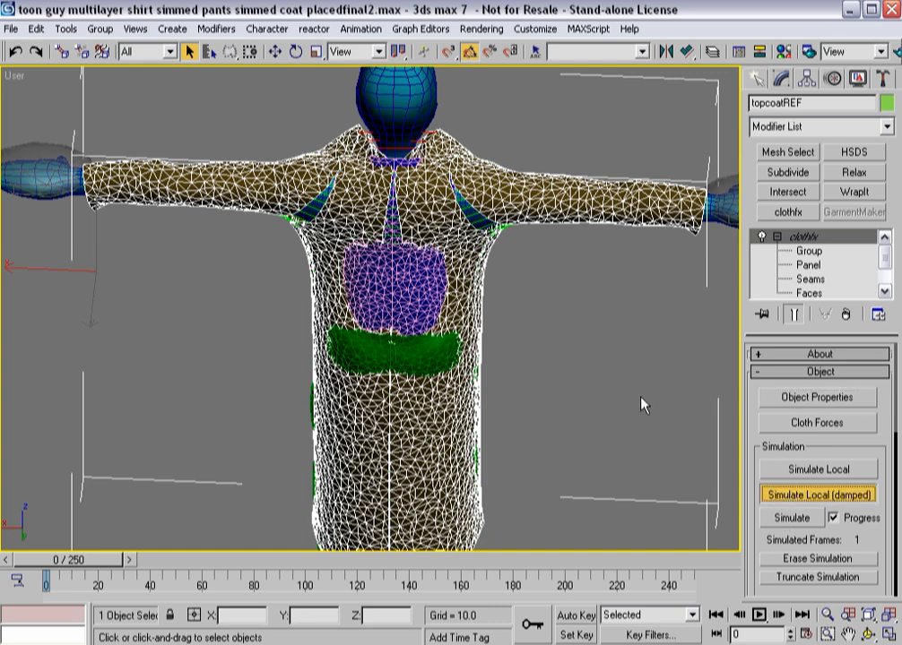